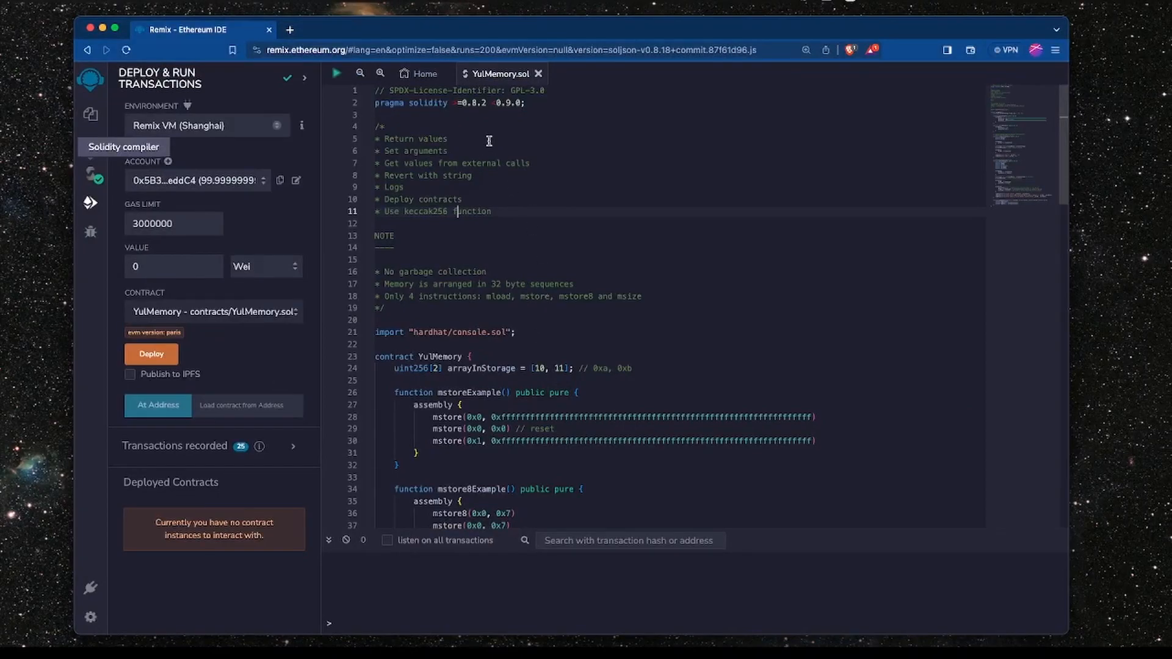
pyautogui.moveTo(603, 315)
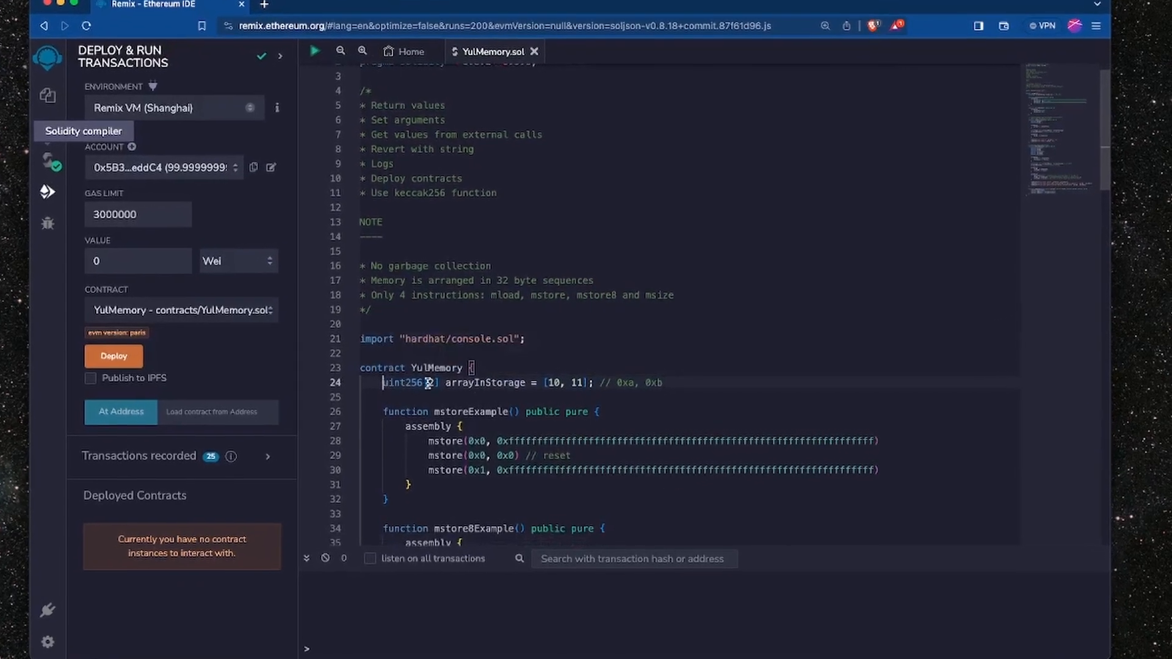
# - Review arrayInStorage, the freeMemoryPointer declaration and the ptrStart variable in the source
pyautogui.doubleClick(486, 382)
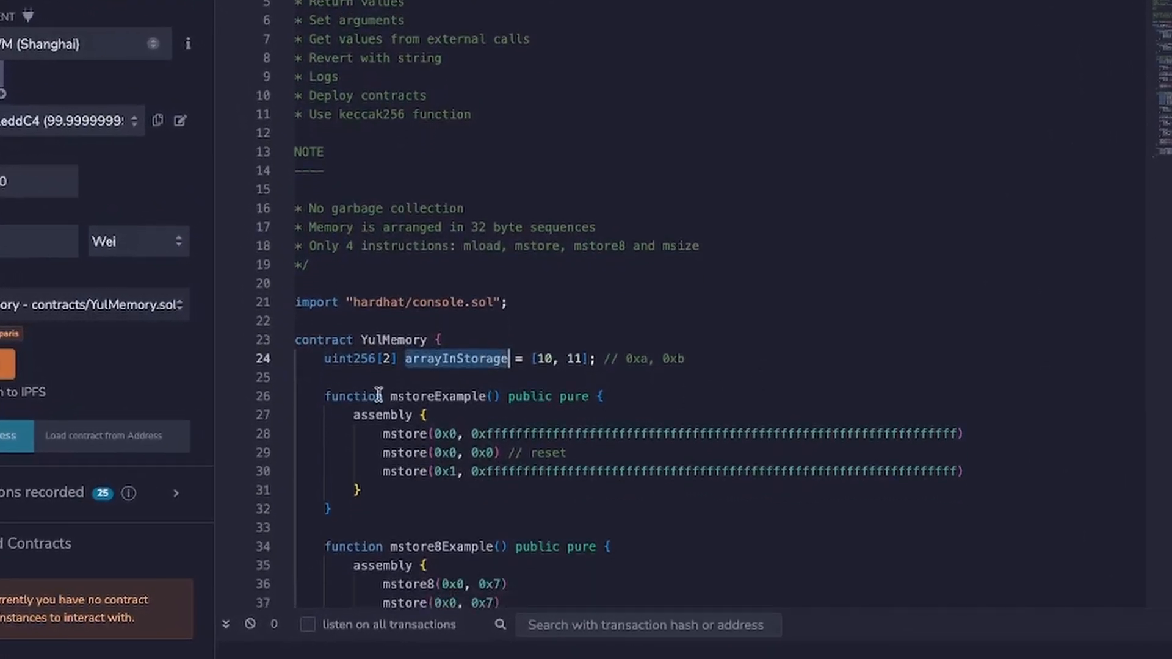
pyautogui.moveTo(553, 358)
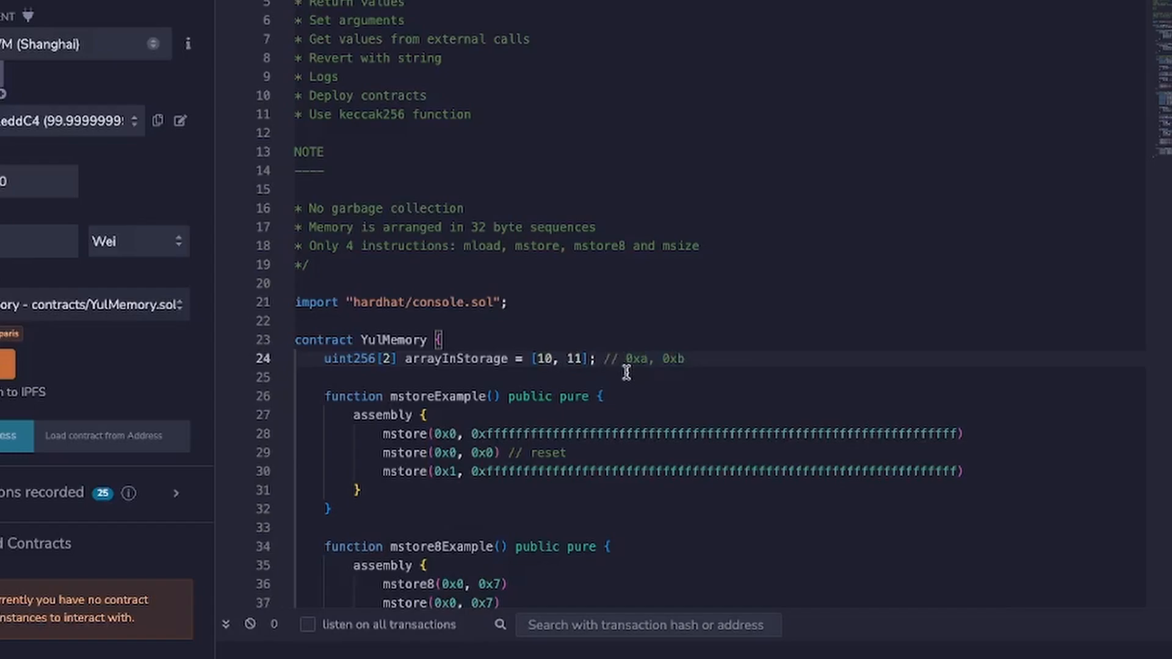
pyautogui.moveTo(576, 359)
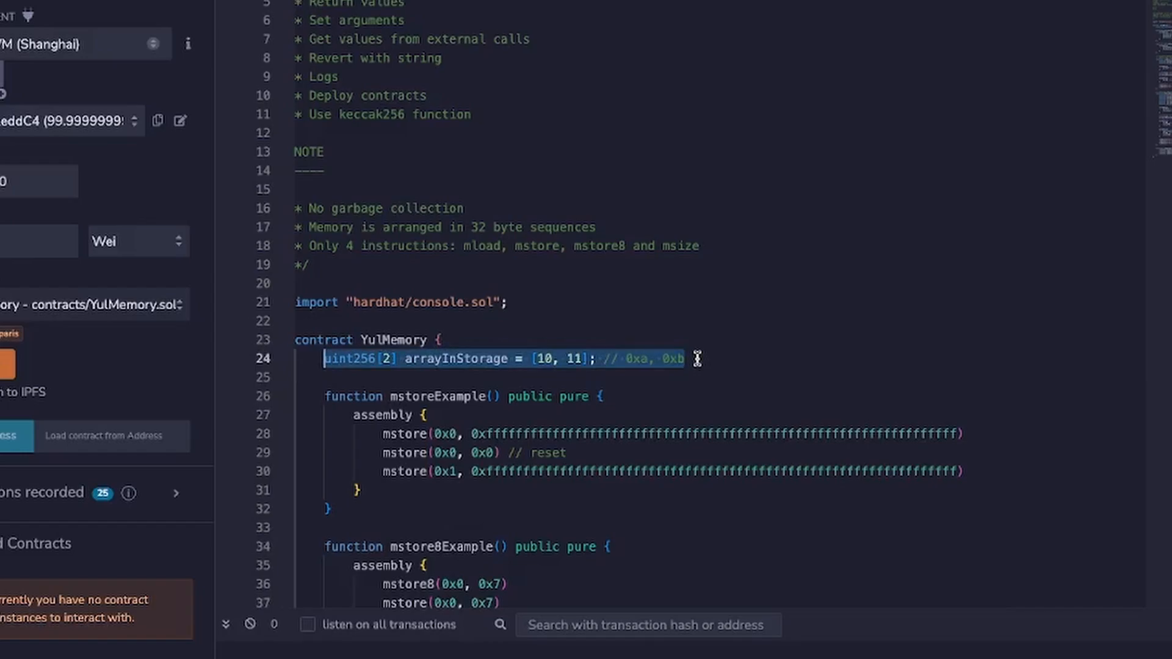
pyautogui.click(680, 359)
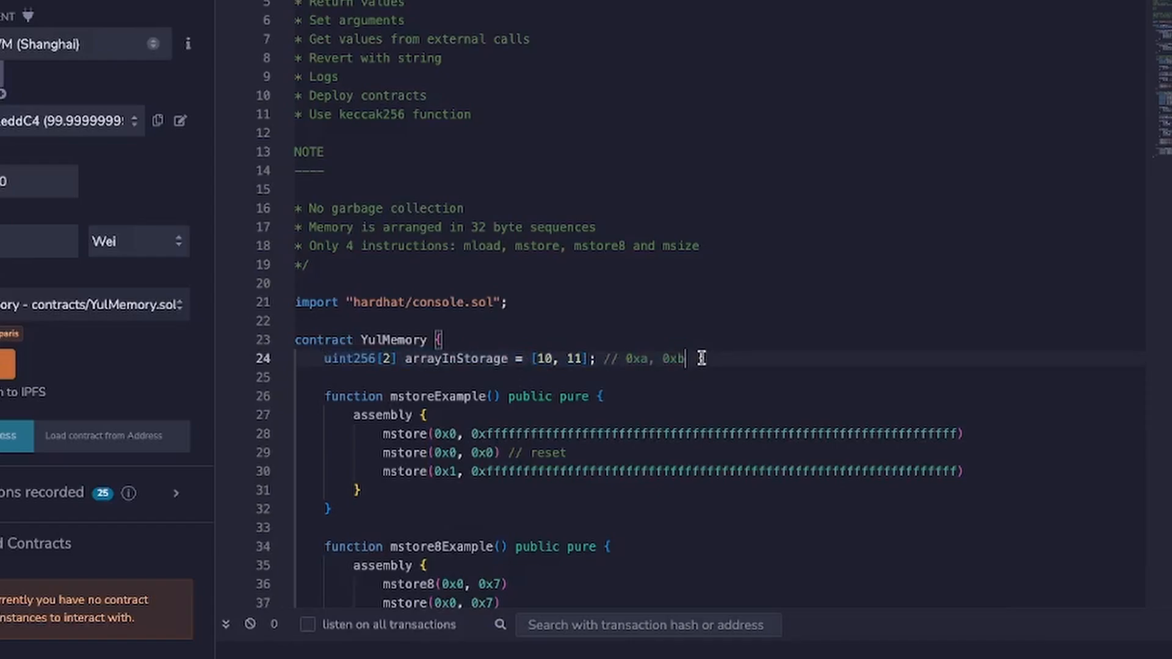
pyautogui.scroll(-3)
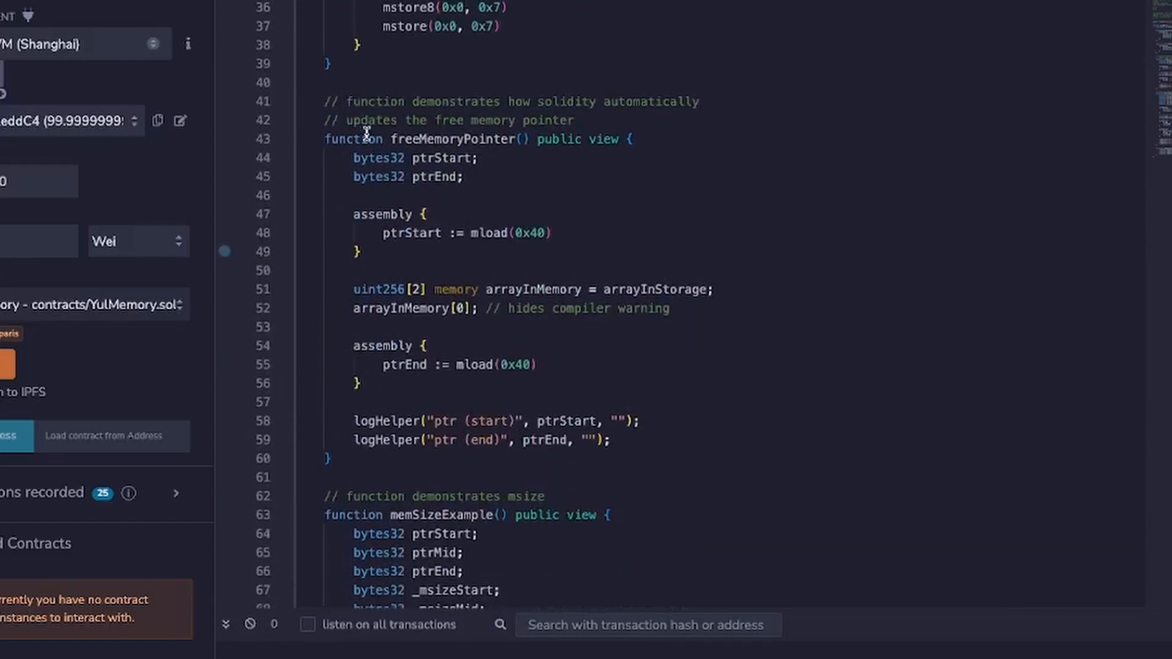
pyautogui.doubleClick(451, 139)
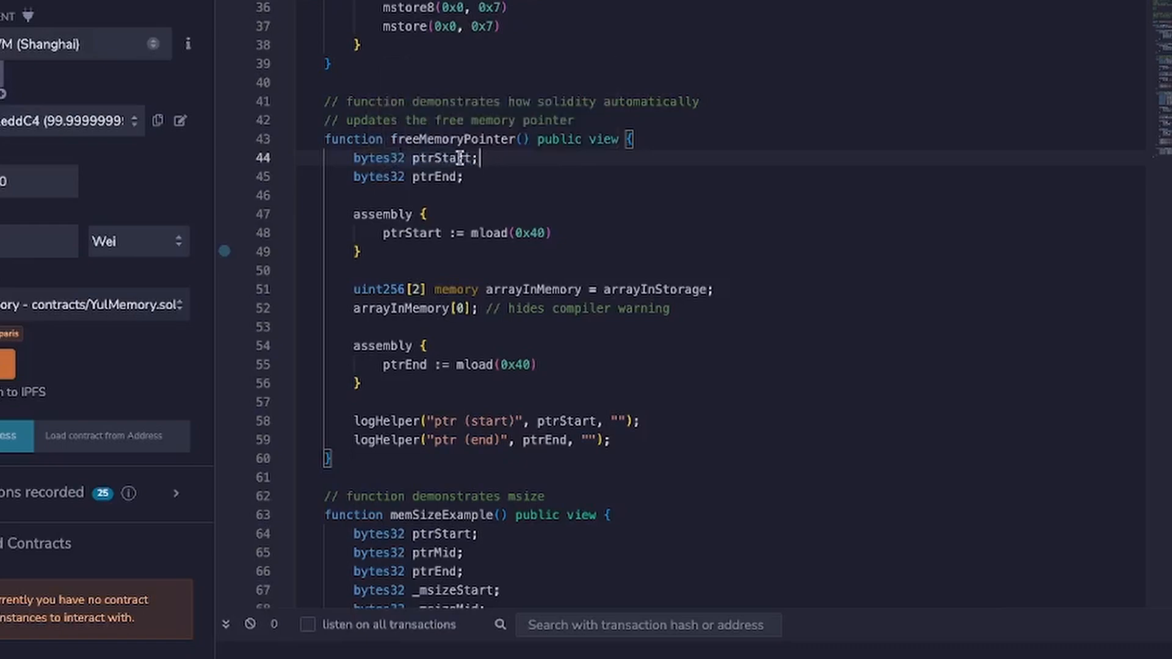
pyautogui.doubleClick(440, 157)
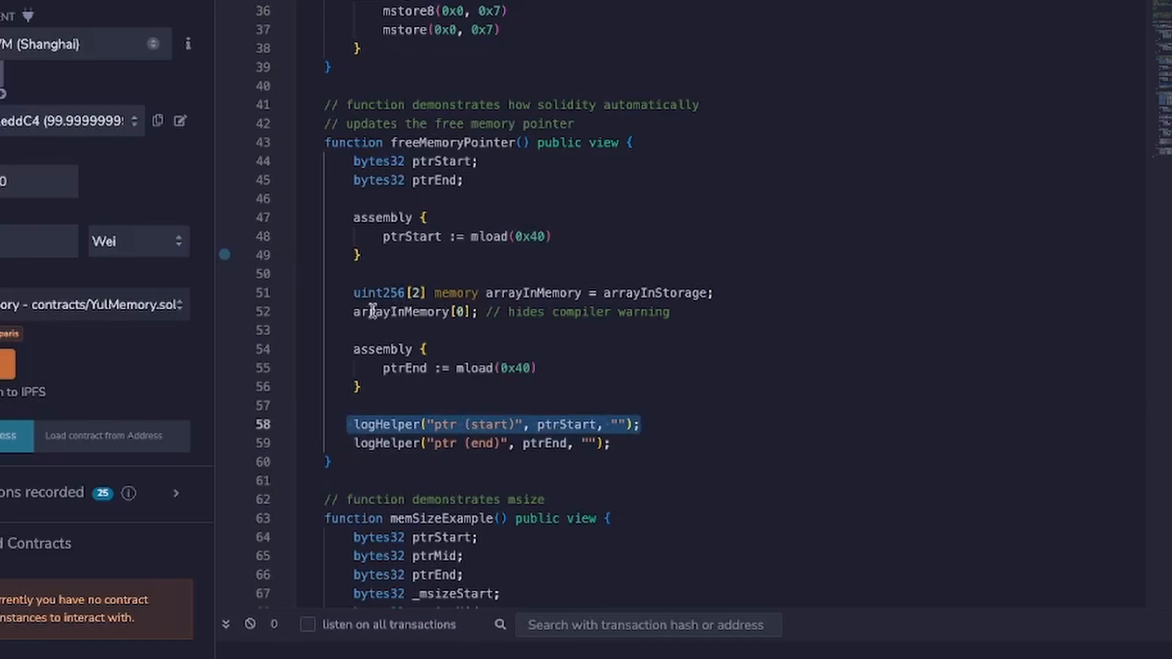
pyautogui.click(731, 293)
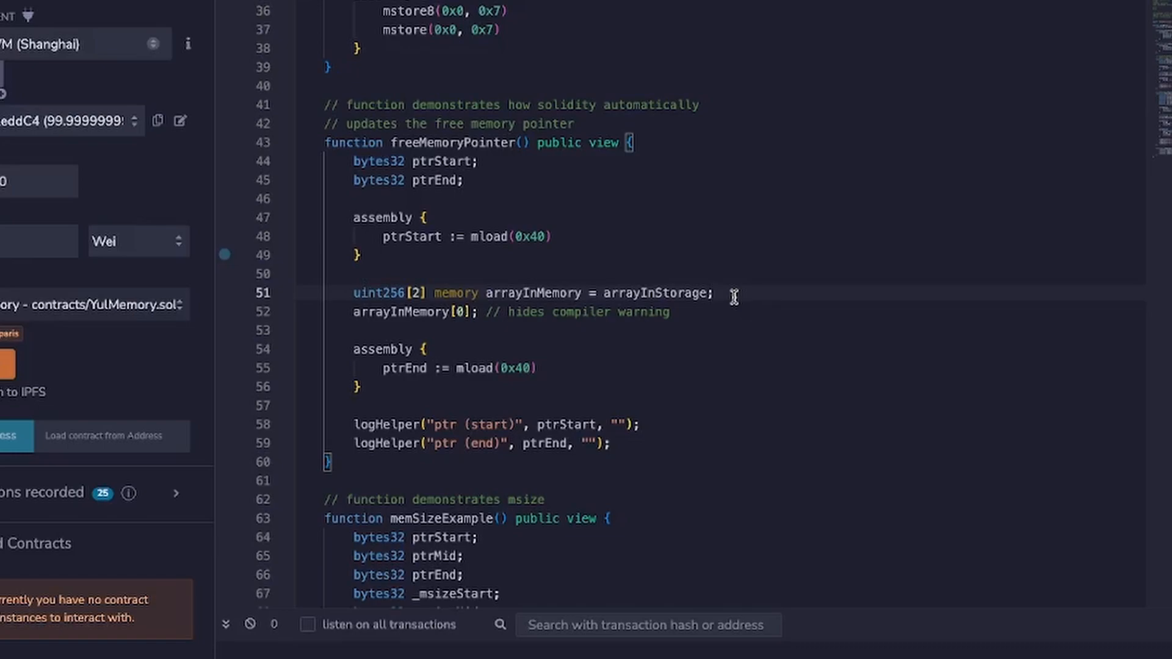
# - Append the comment '// 64 bytes' at the end of line 51
pyautogui.click(720, 292)
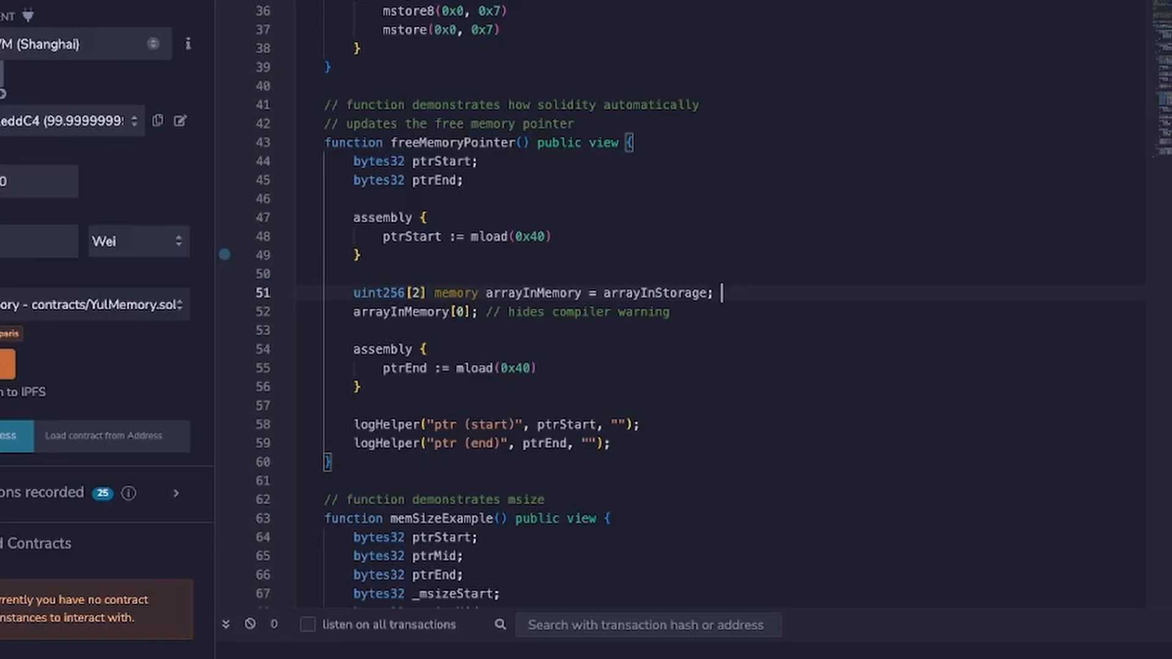
pyautogui.write('// 64')
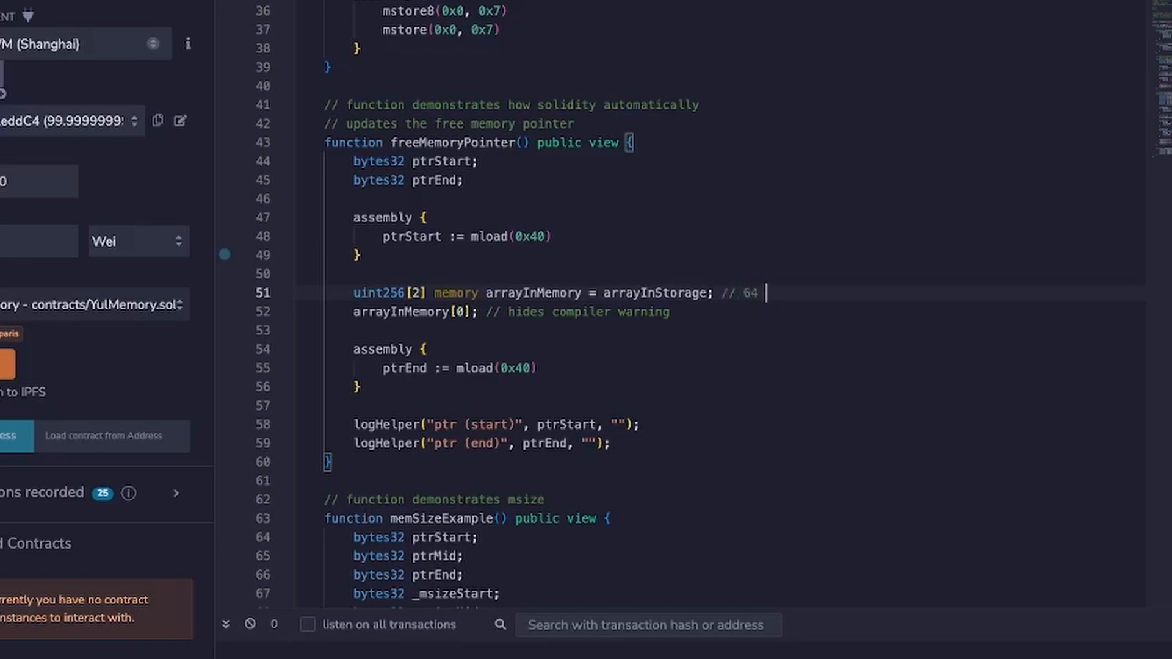
pyautogui.write('bytes')
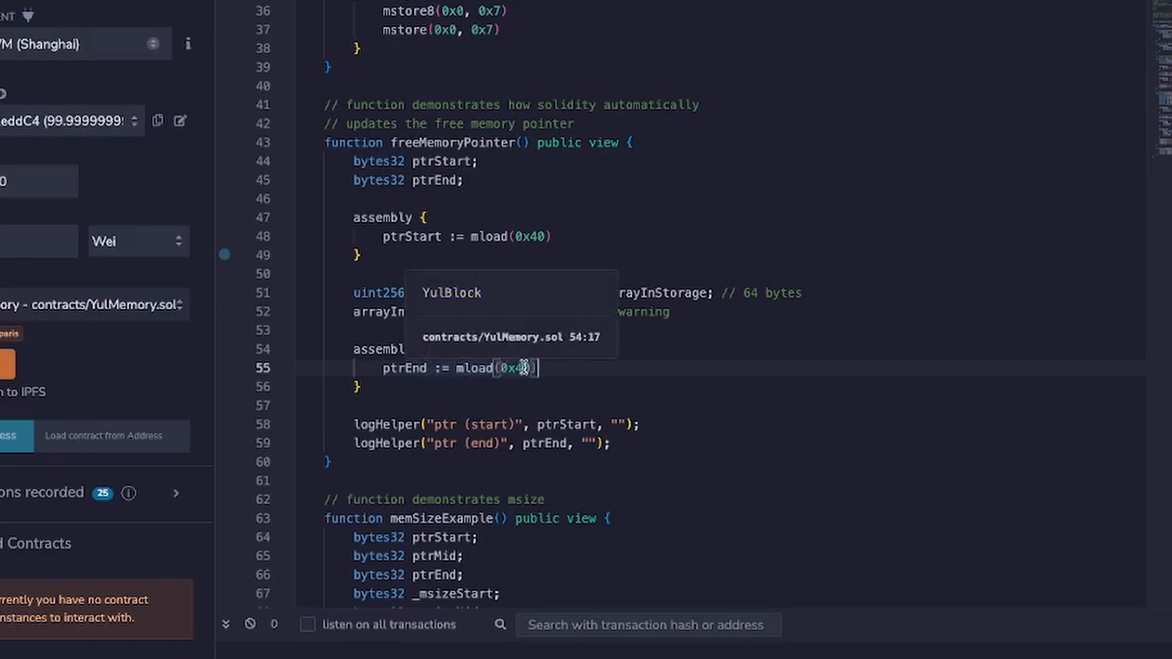
pyautogui.moveTo(570, 367)
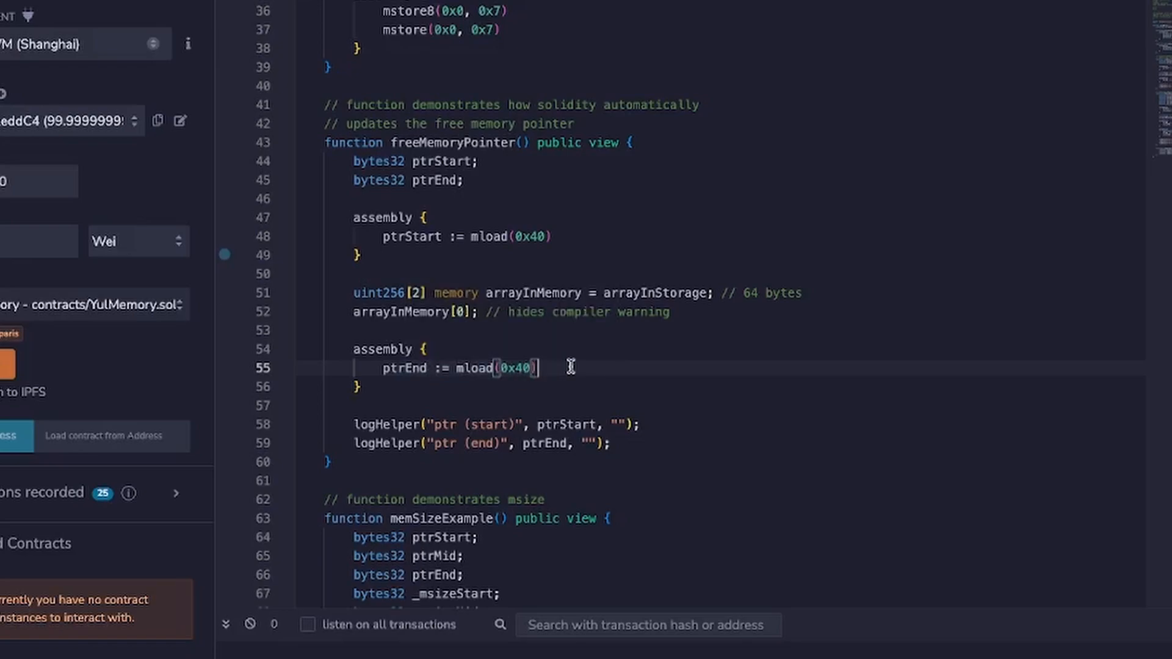
pyautogui.moveTo(479, 359)
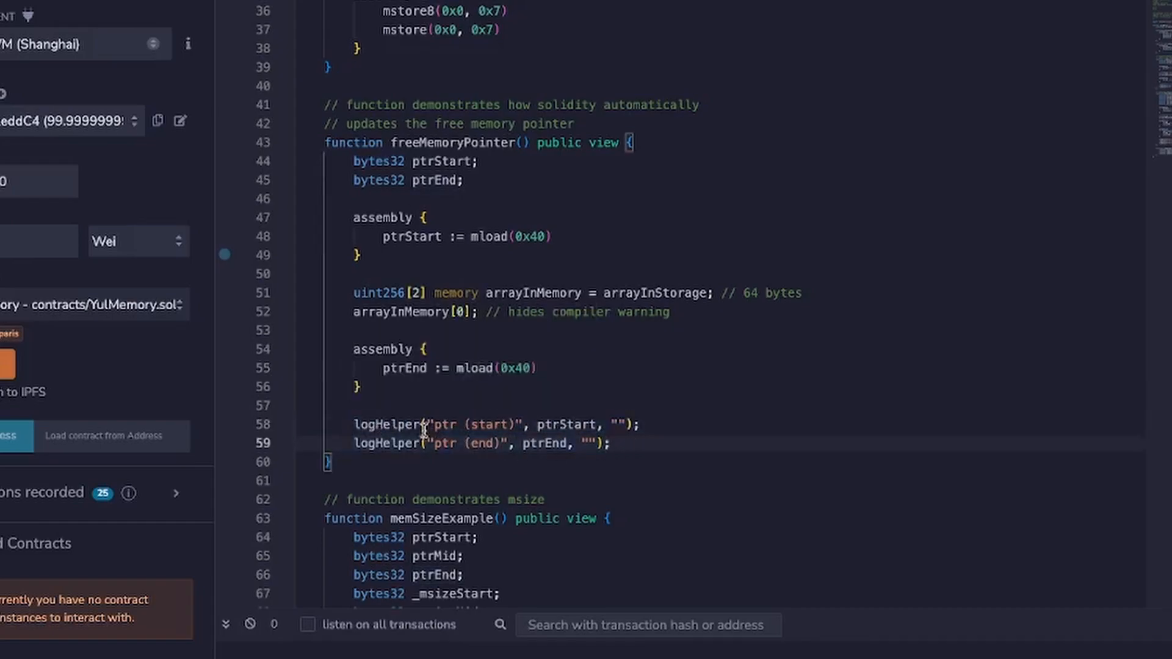
pyautogui.moveTo(384, 424)
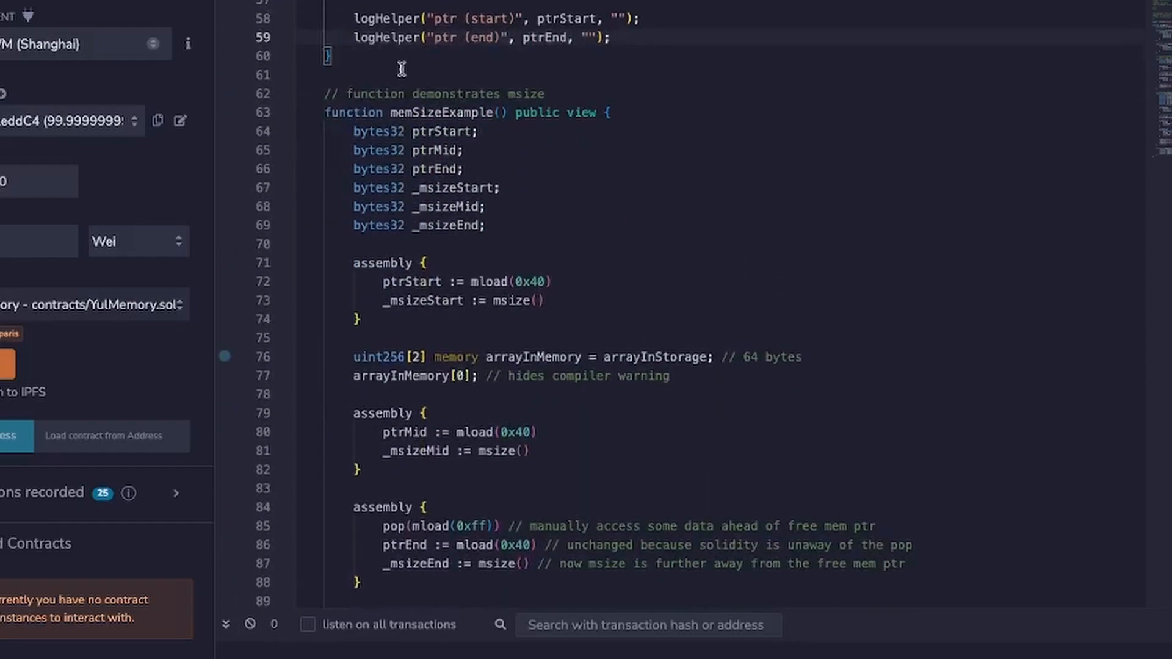
pyautogui.scroll(-3)
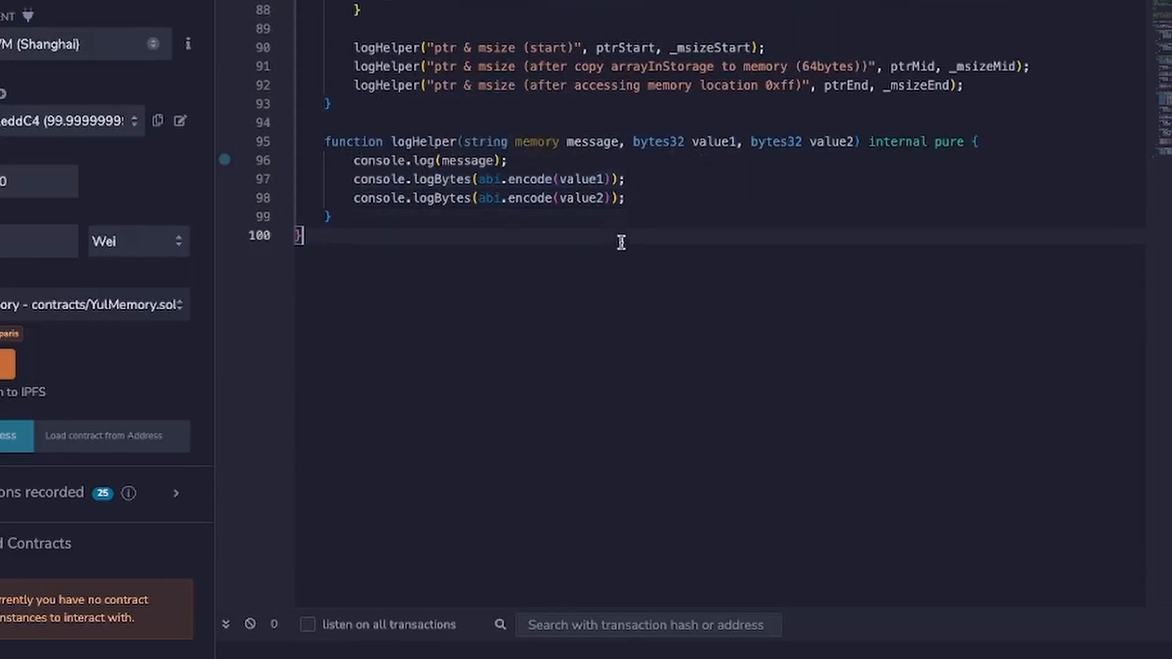
pyautogui.moveTo(723, 144)
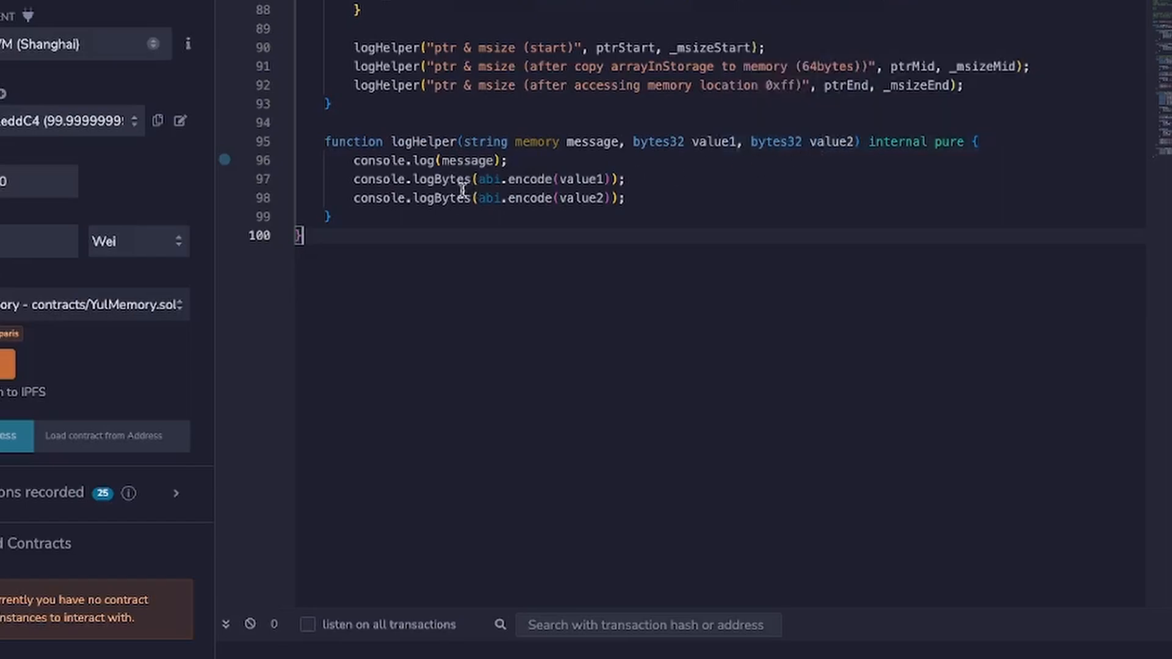
pyautogui.moveTo(529, 211)
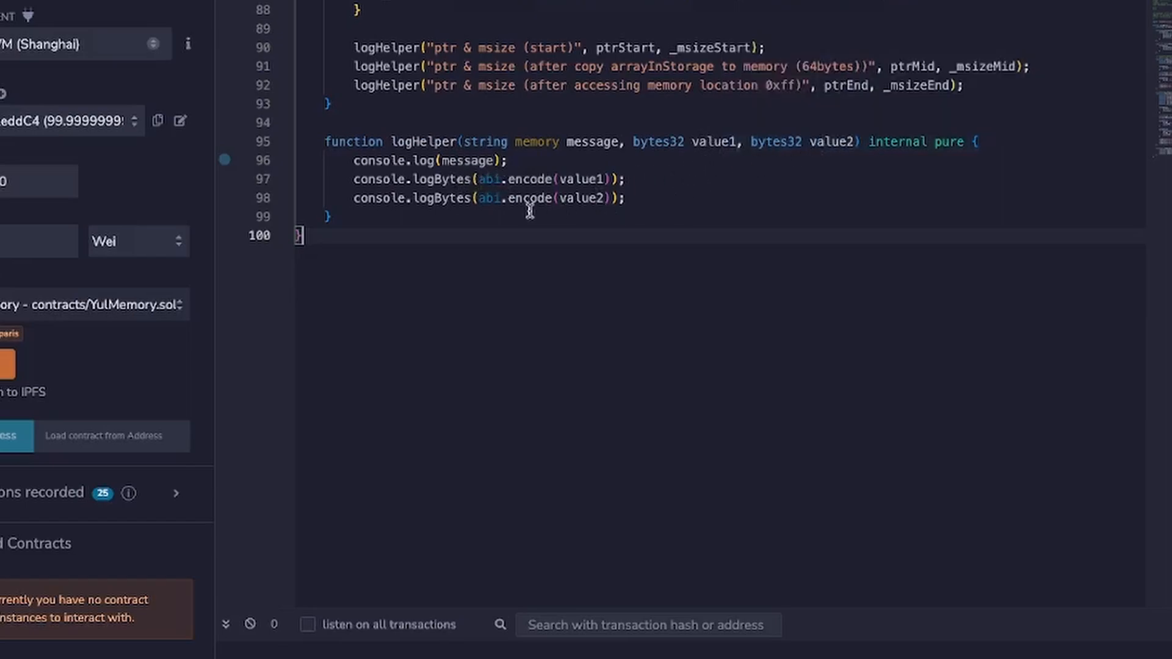
pyautogui.doubleClick(714, 143)
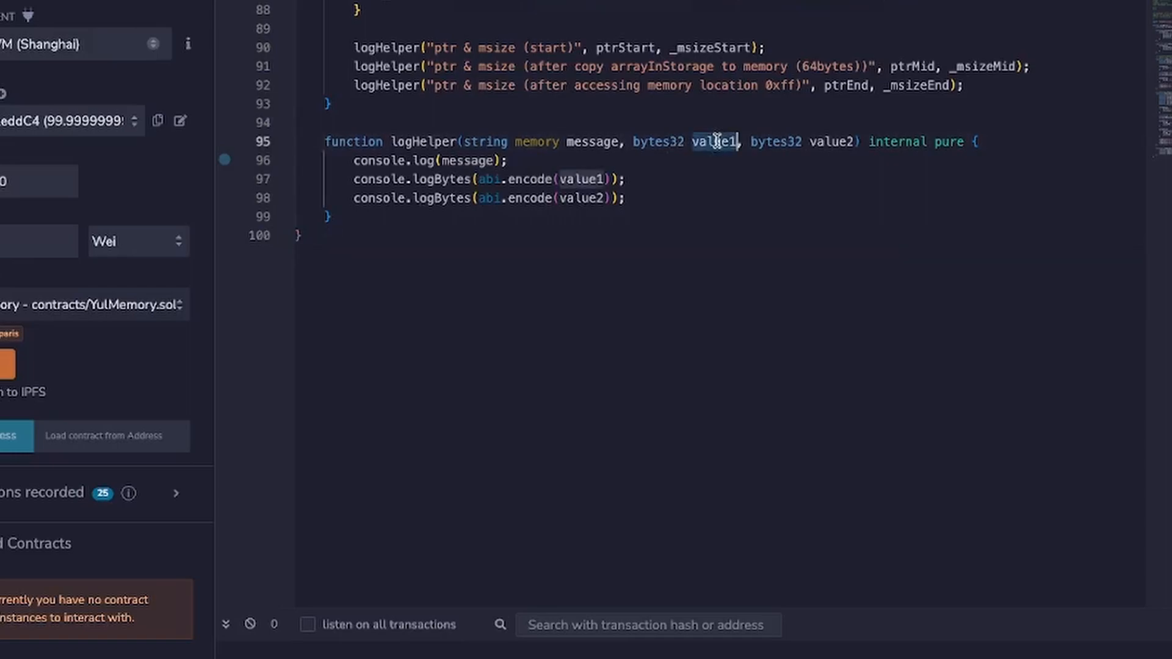
pyautogui.moveTo(559, 301)
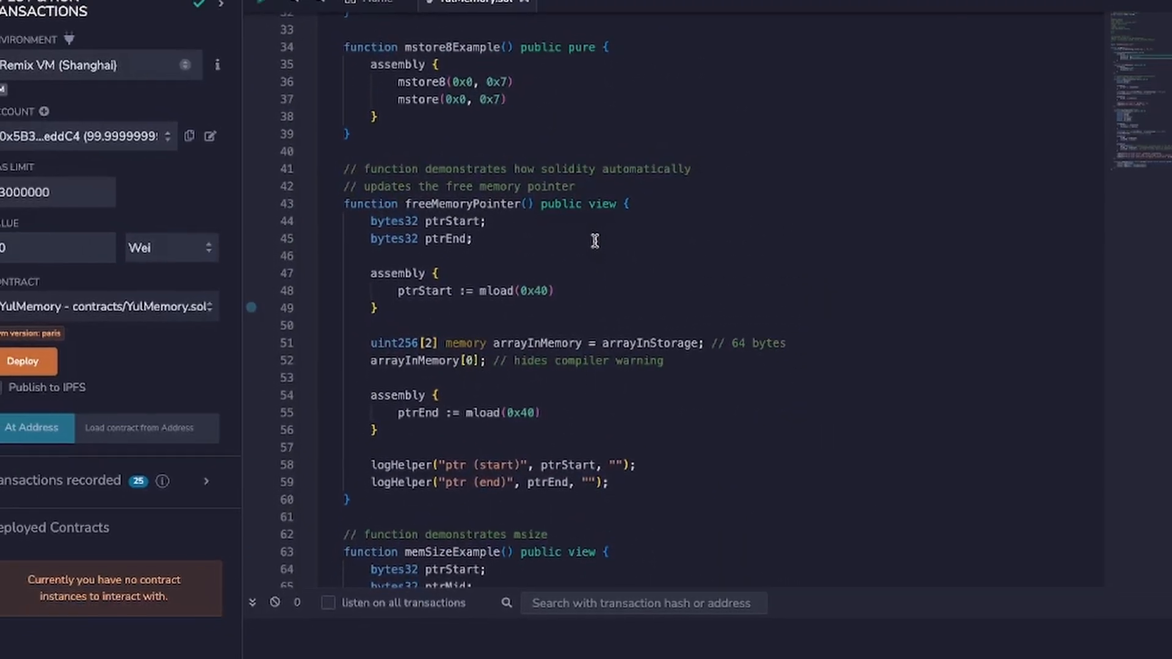
# - Run freeMemoryPointer and check the logged start pointer 0x80 against the 64 bytes comment on line 51
pyautogui.click(150, 353)
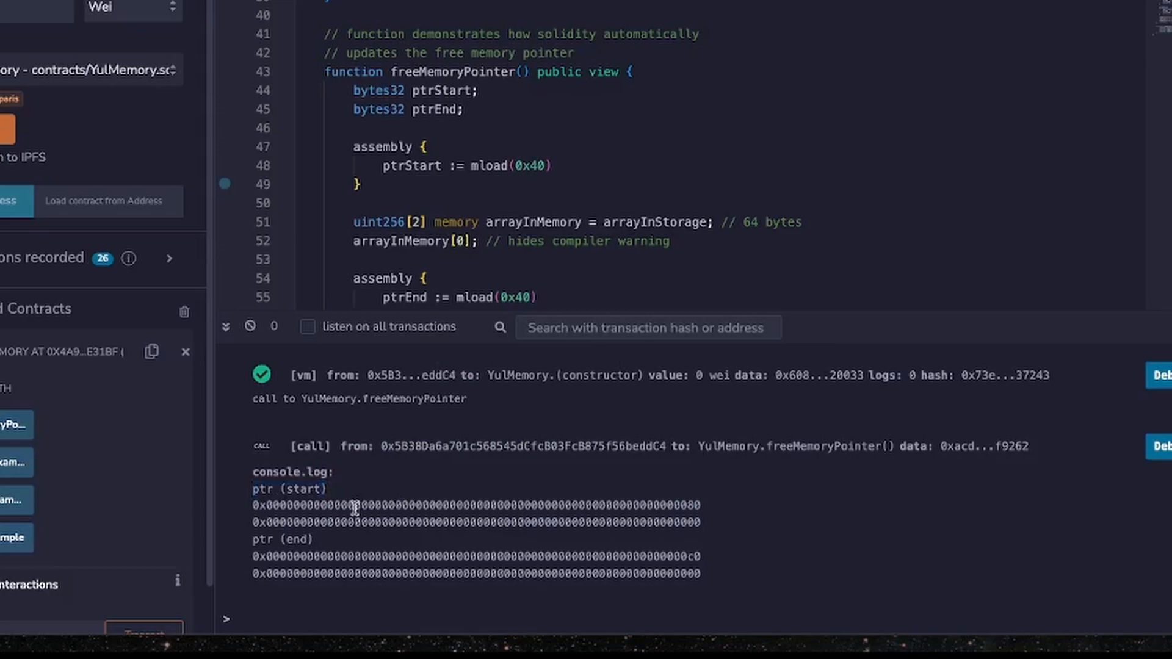
pyautogui.moveTo(243, 495)
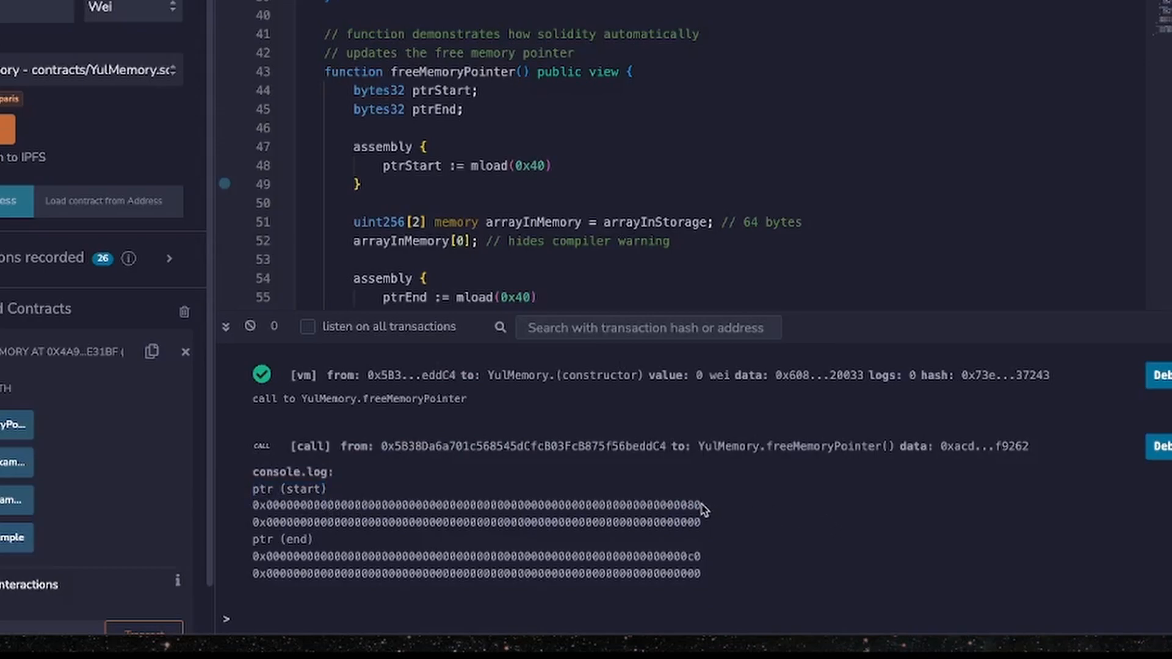
pyautogui.doubleClick(690, 505)
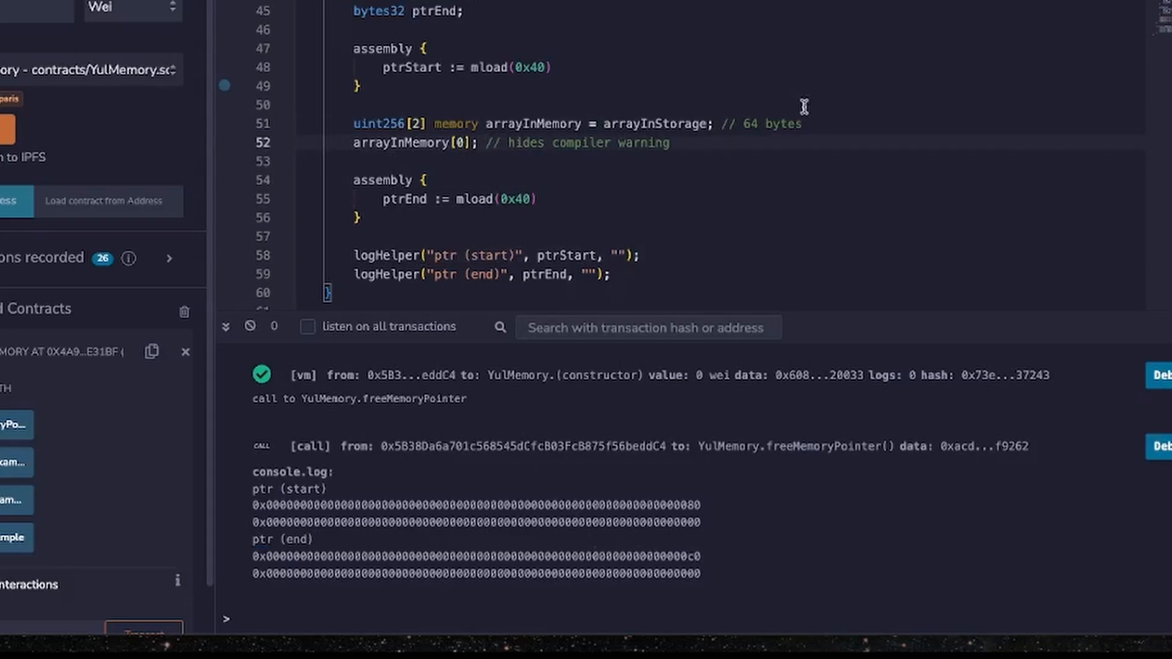
pyautogui.doubleClick(747, 123)
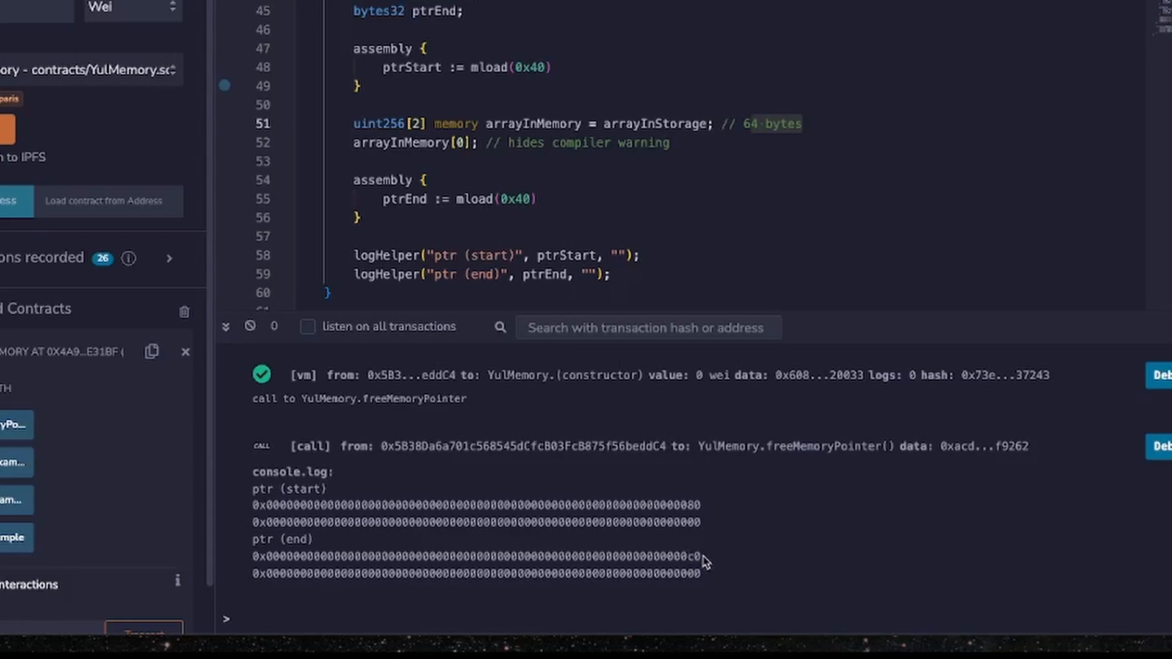
pyautogui.moveTo(706, 568)
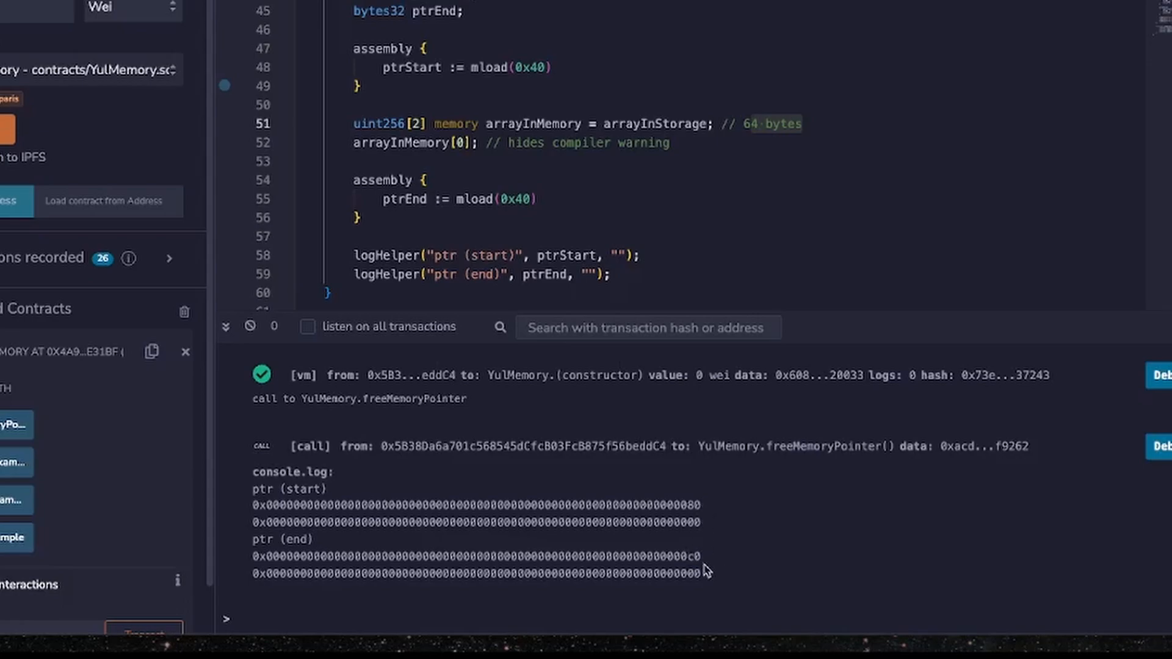
pyautogui.moveTo(706, 508)
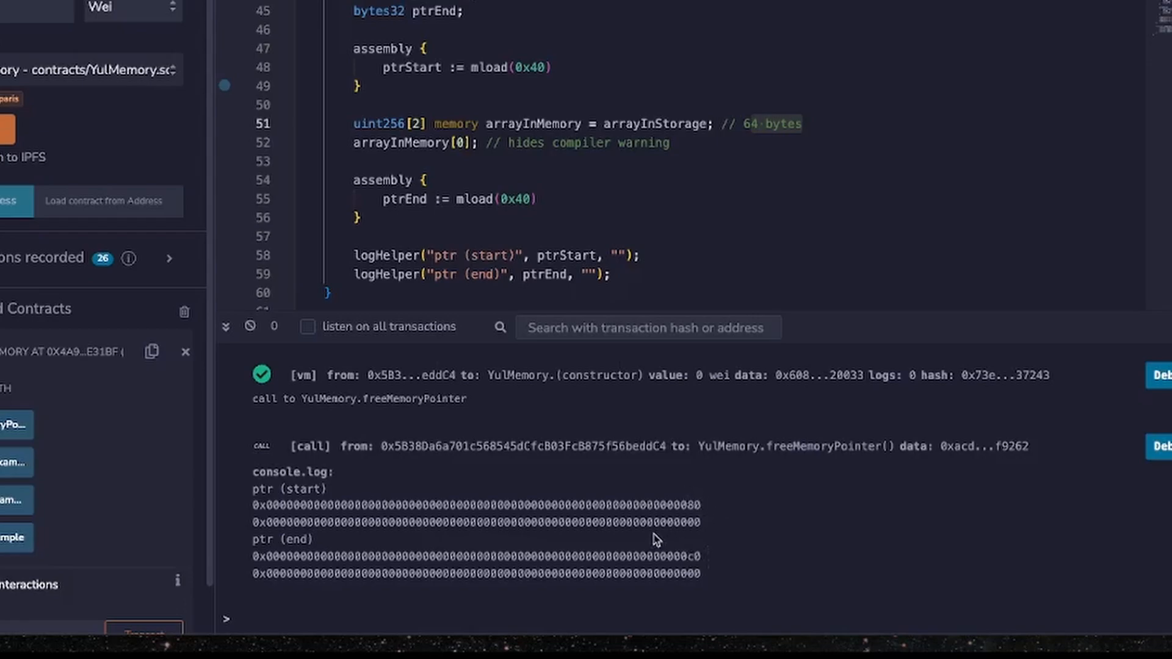
pyautogui.moveTo(678, 535)
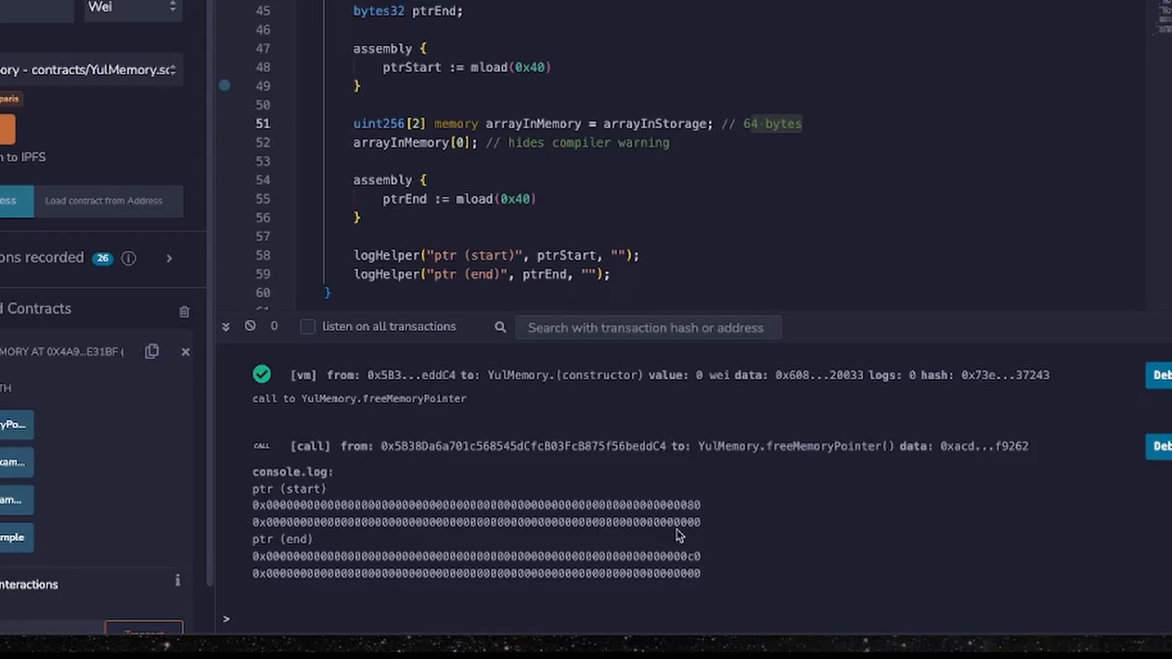
pyautogui.moveTo(715, 530)
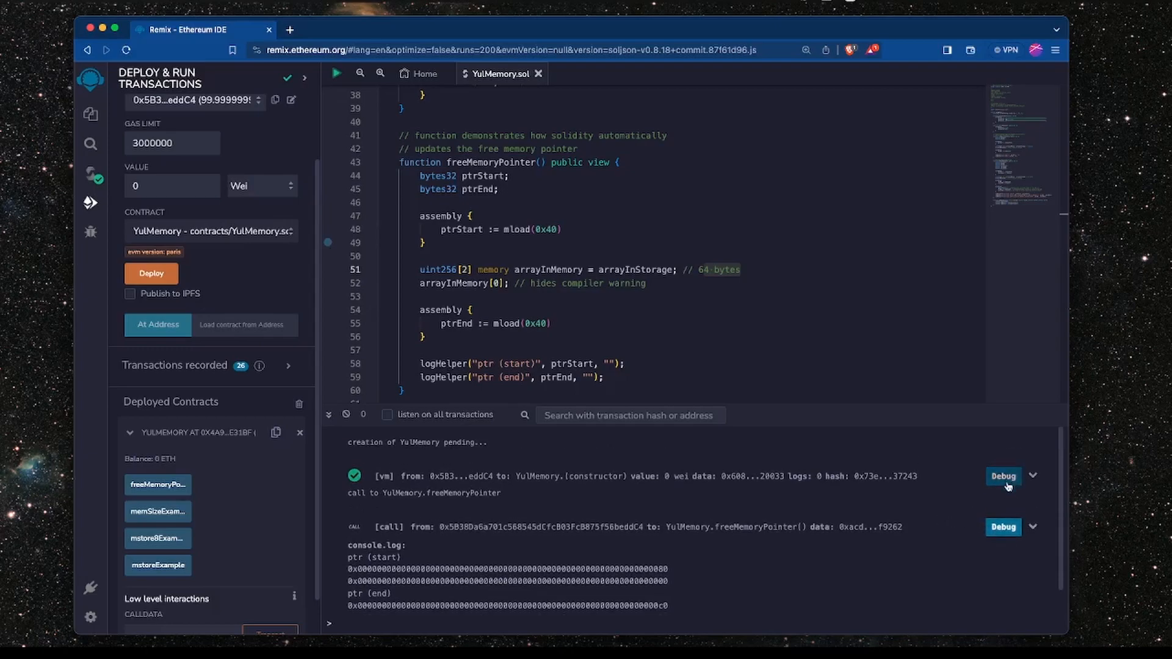
# - Start debugging the freeMemoryPointer call and step into the arrayInMemory copy
pyautogui.click(1003, 476)
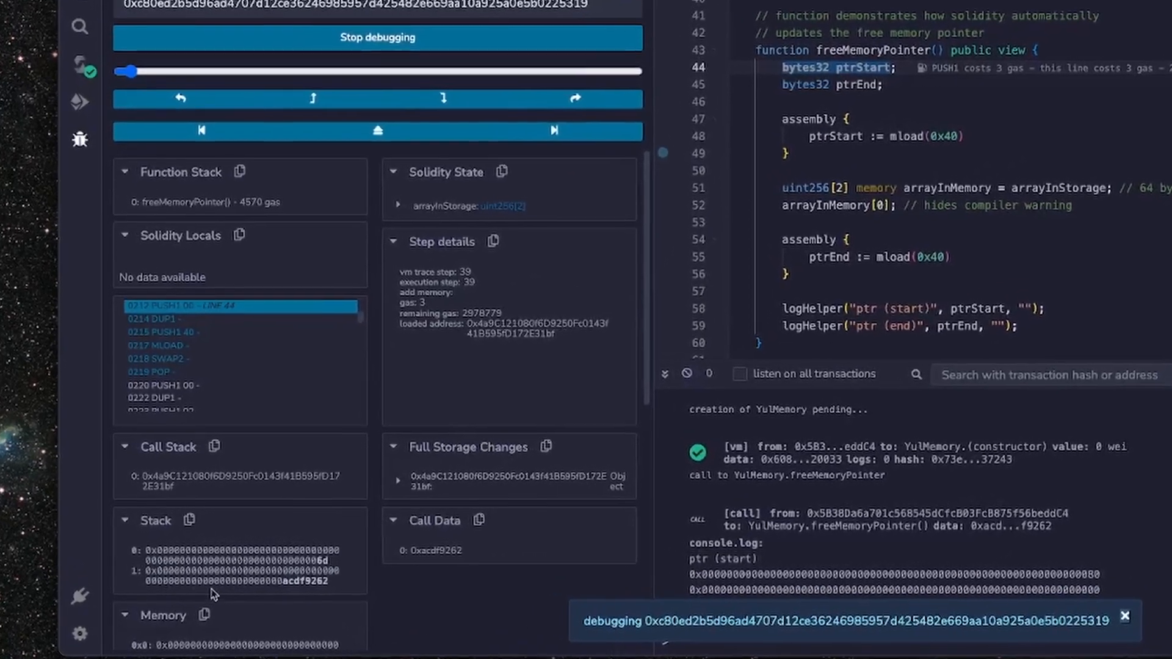
pyautogui.scroll(-3)
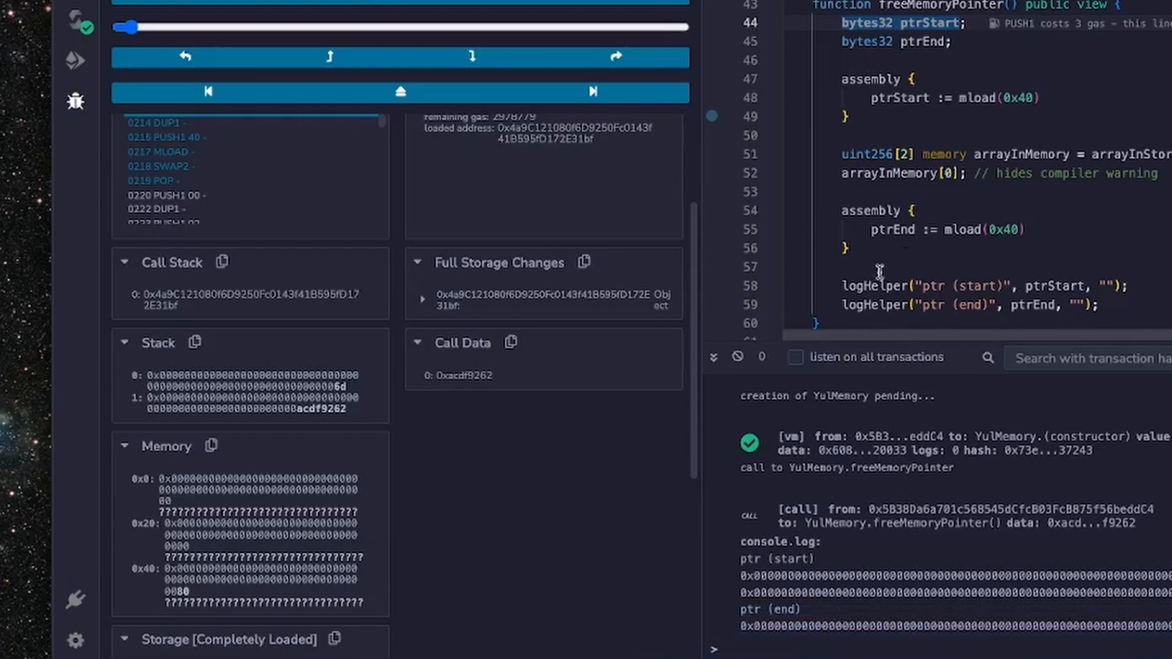
pyautogui.moveTo(198, 595)
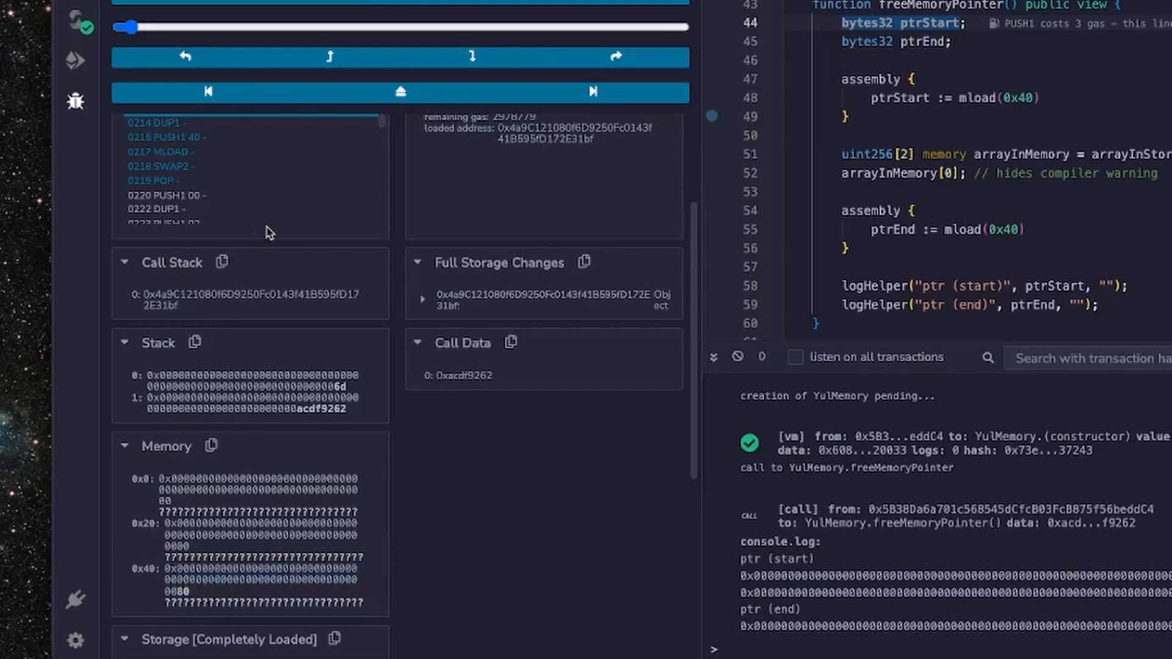
pyautogui.moveTo(472, 57)
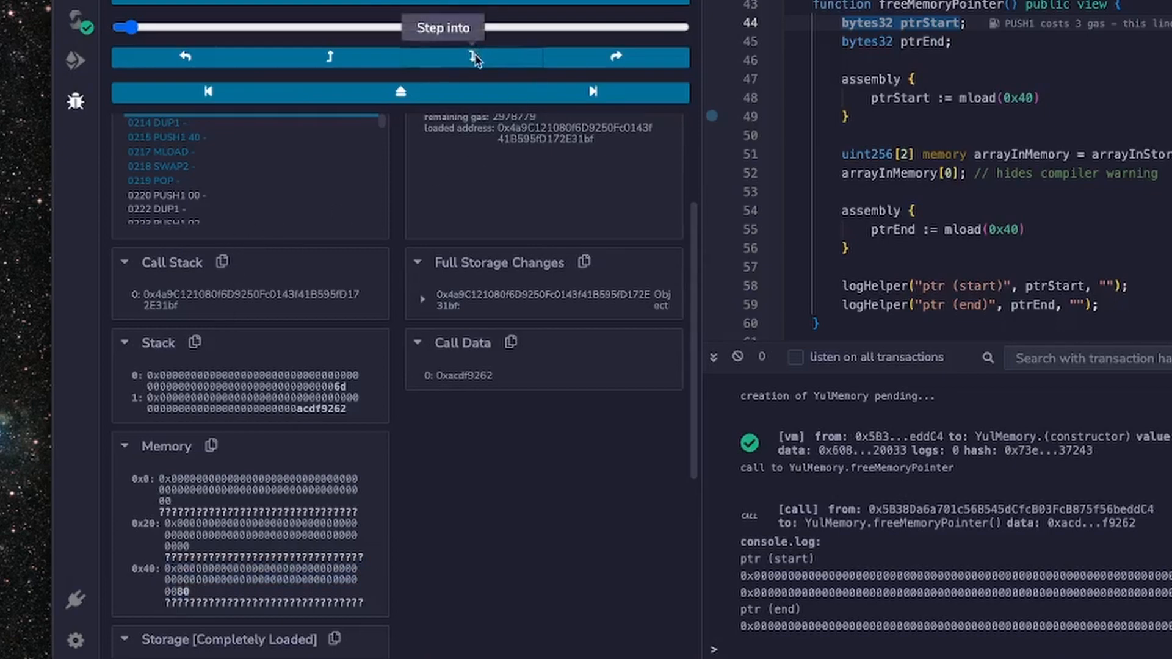
pyautogui.click(473, 56)
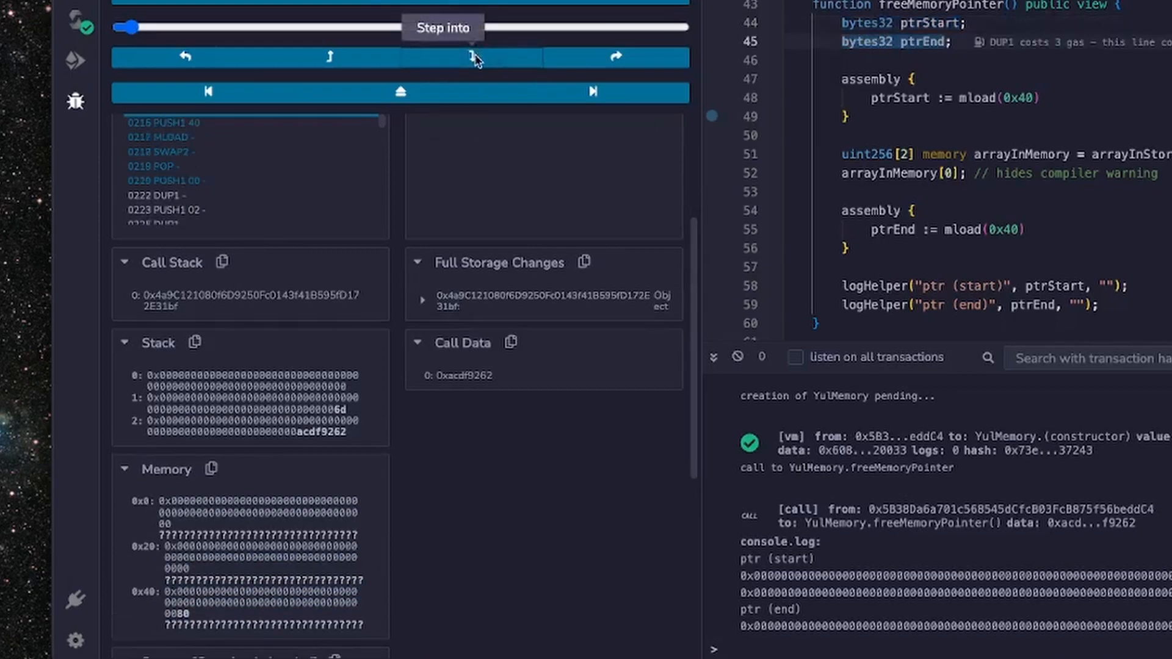
pyautogui.click(474, 57)
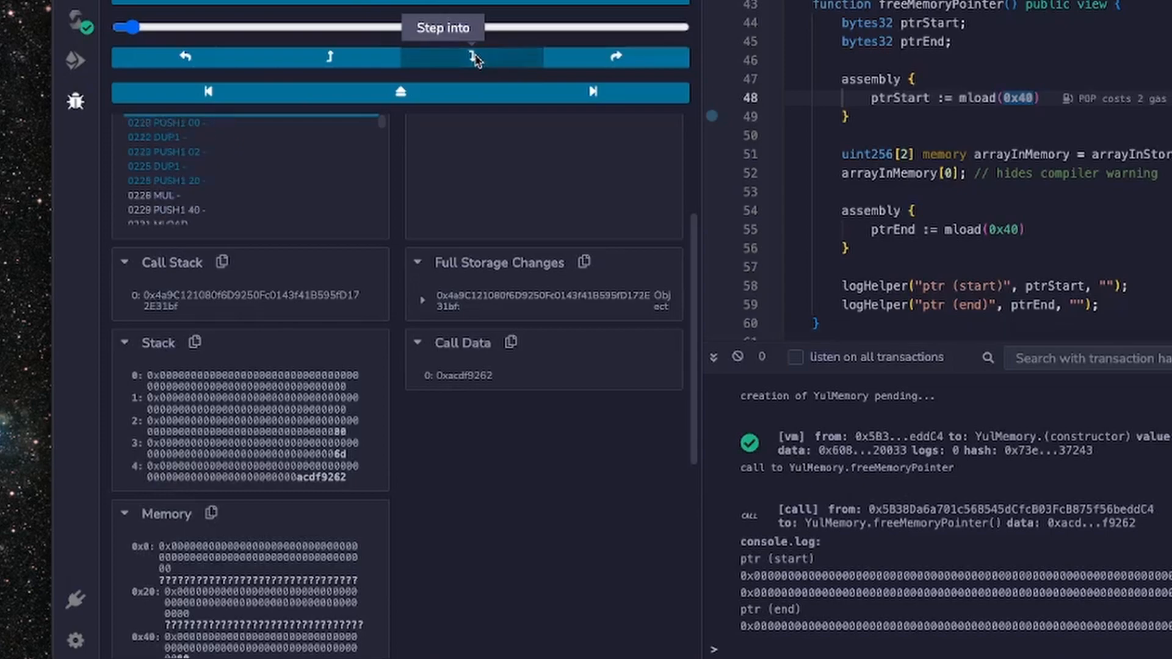
pyautogui.click(470, 56)
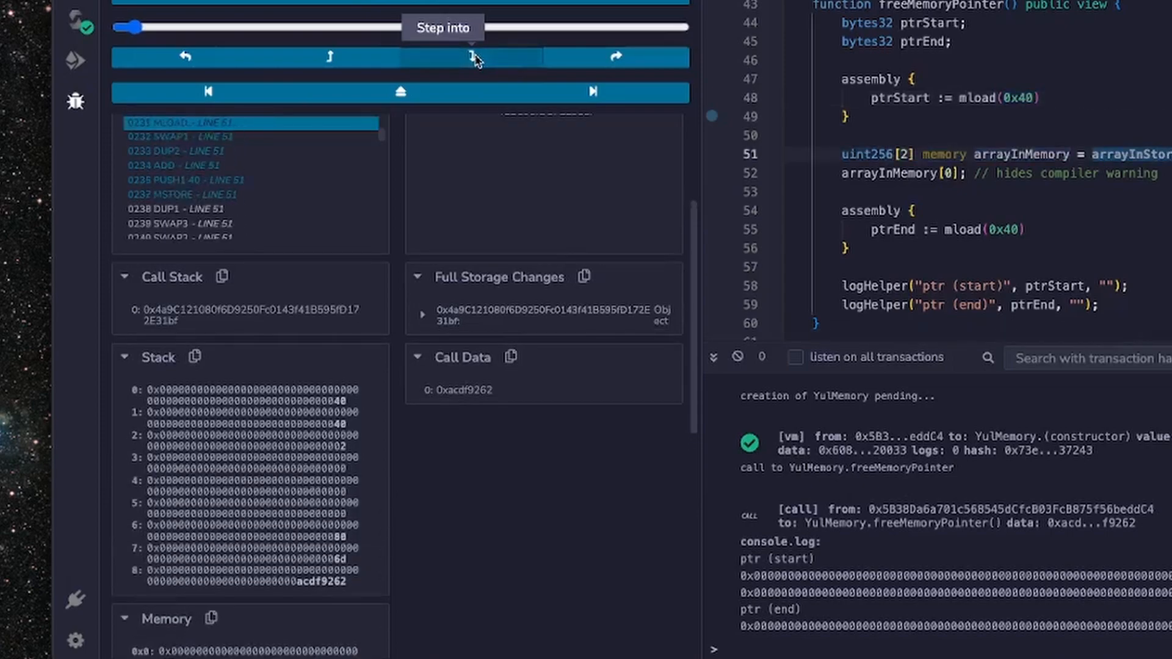
pyautogui.click(472, 57)
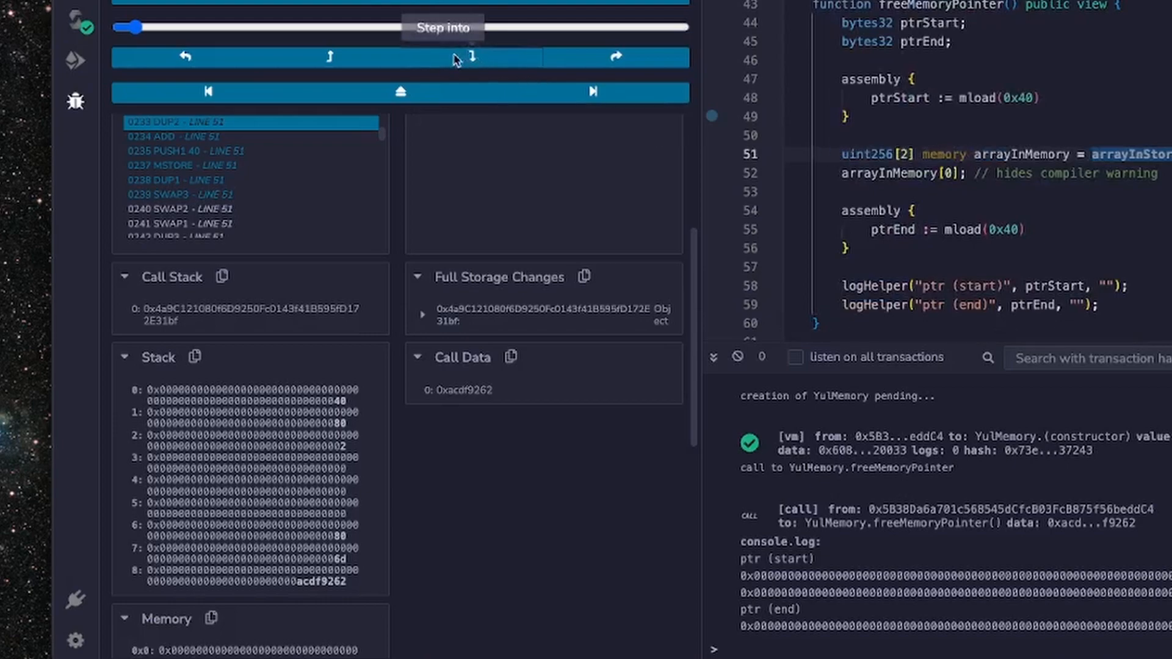
pyautogui.click(470, 57)
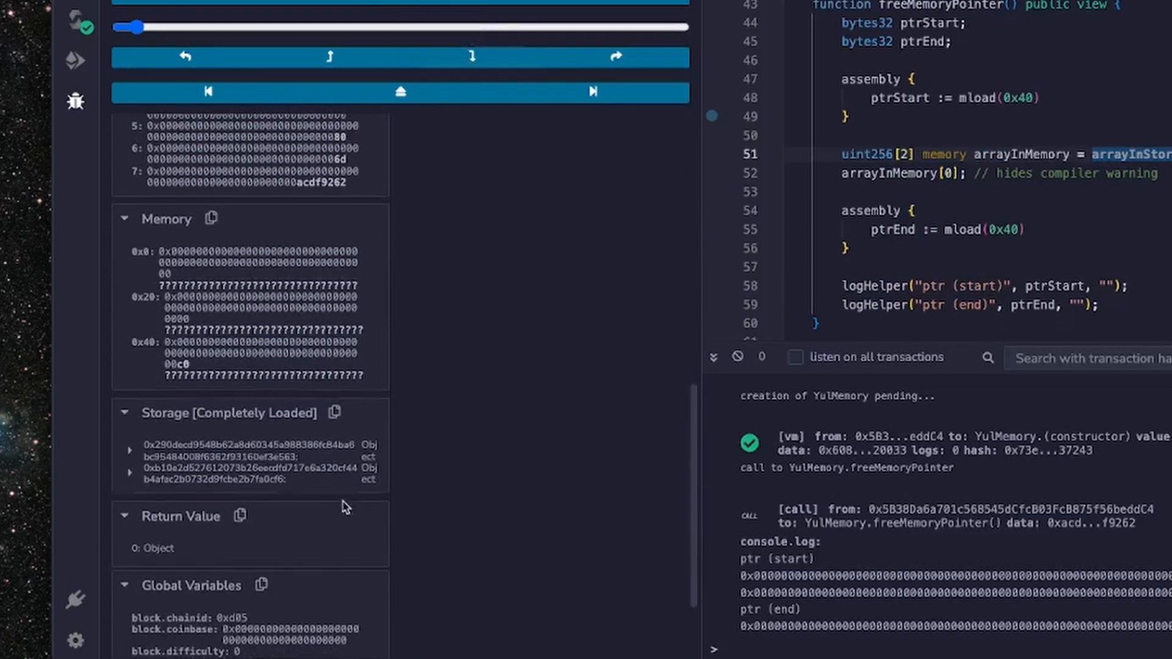
# - Keep stepping until memory shows 0x0a and 0x0b at 0x80 and 0xa0 and 0x40 reads 0xc0
pyautogui.click(472, 57)
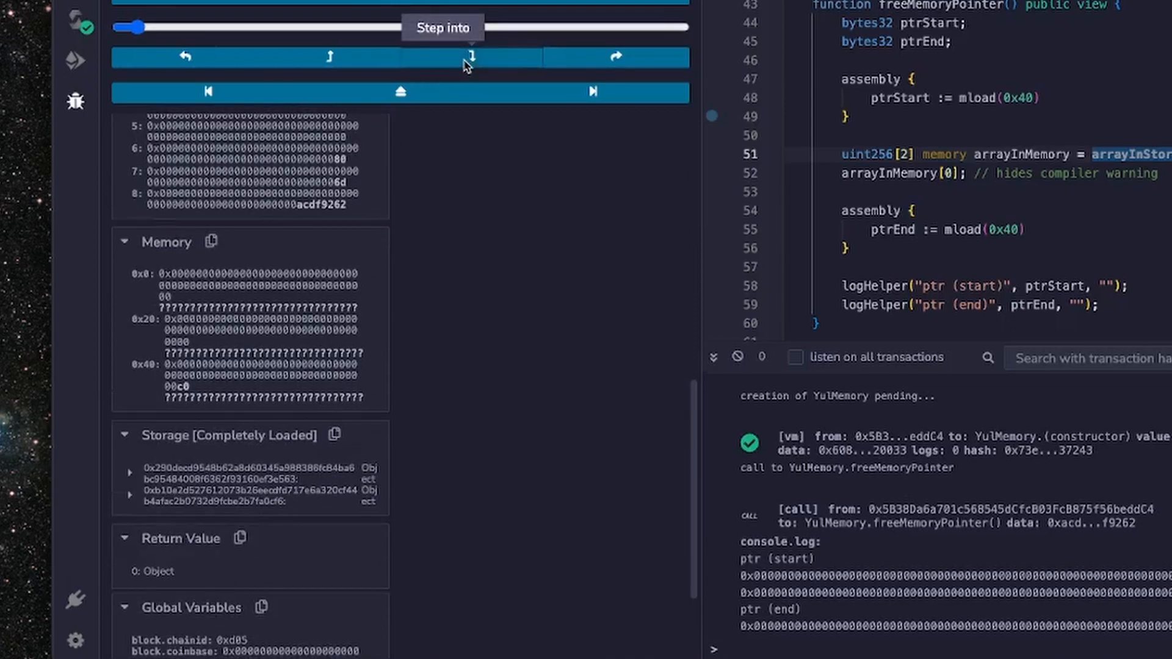
pyautogui.click(470, 57)
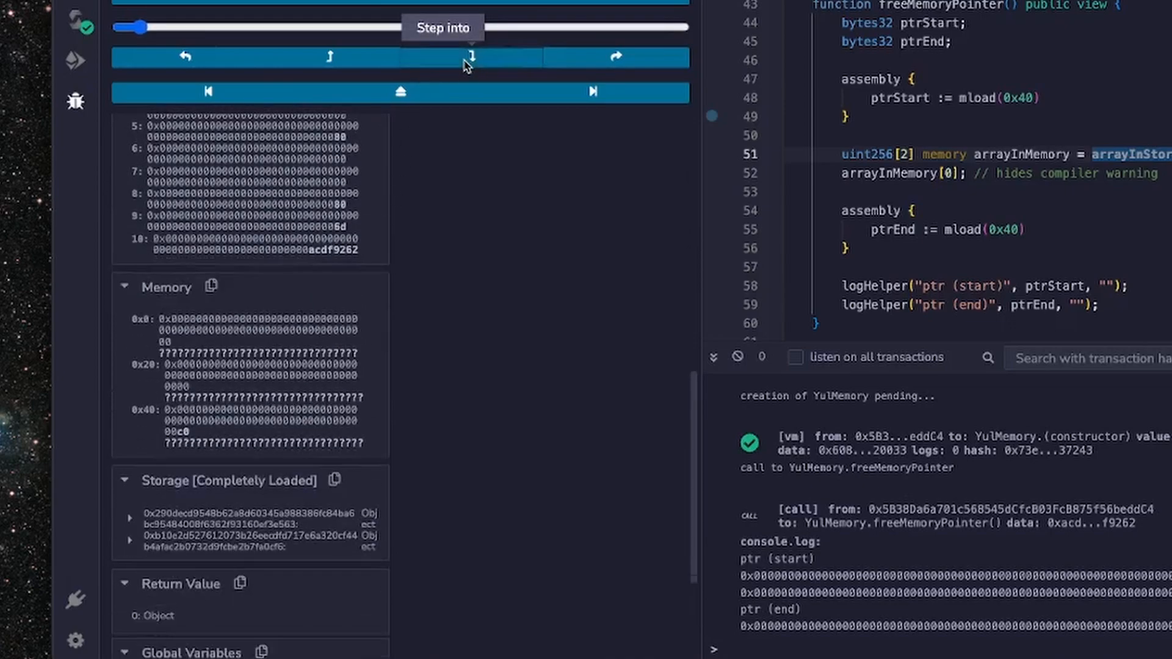
pyautogui.click(471, 56)
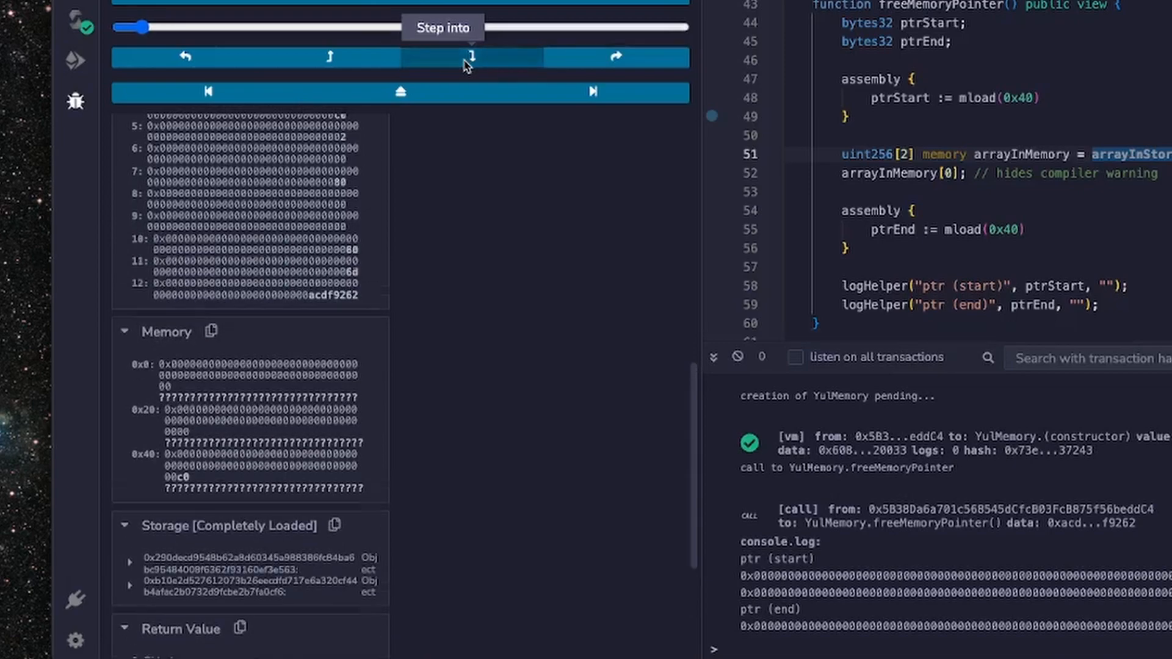
pyautogui.click(472, 56)
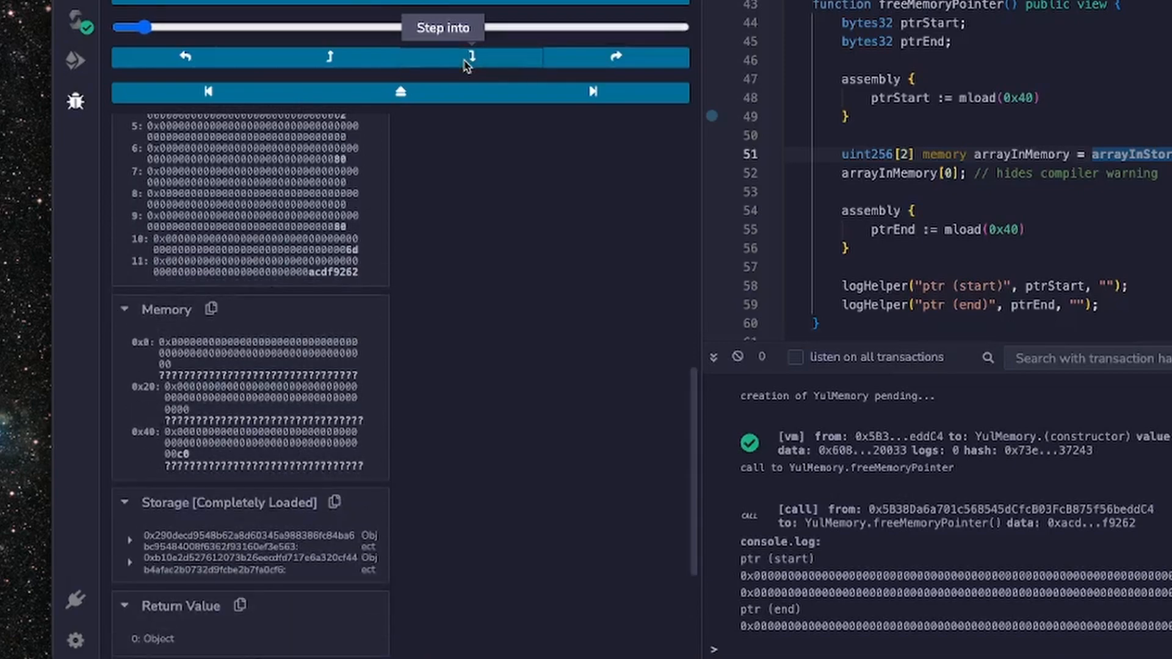
pyautogui.click(471, 57)
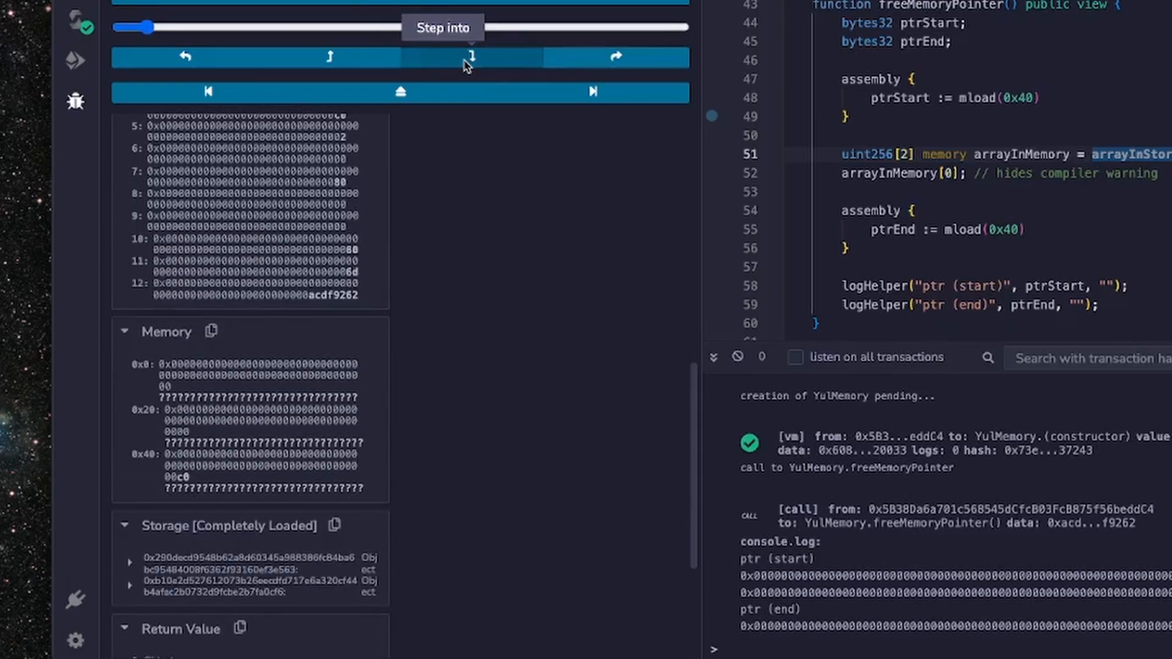
pyautogui.click(471, 57)
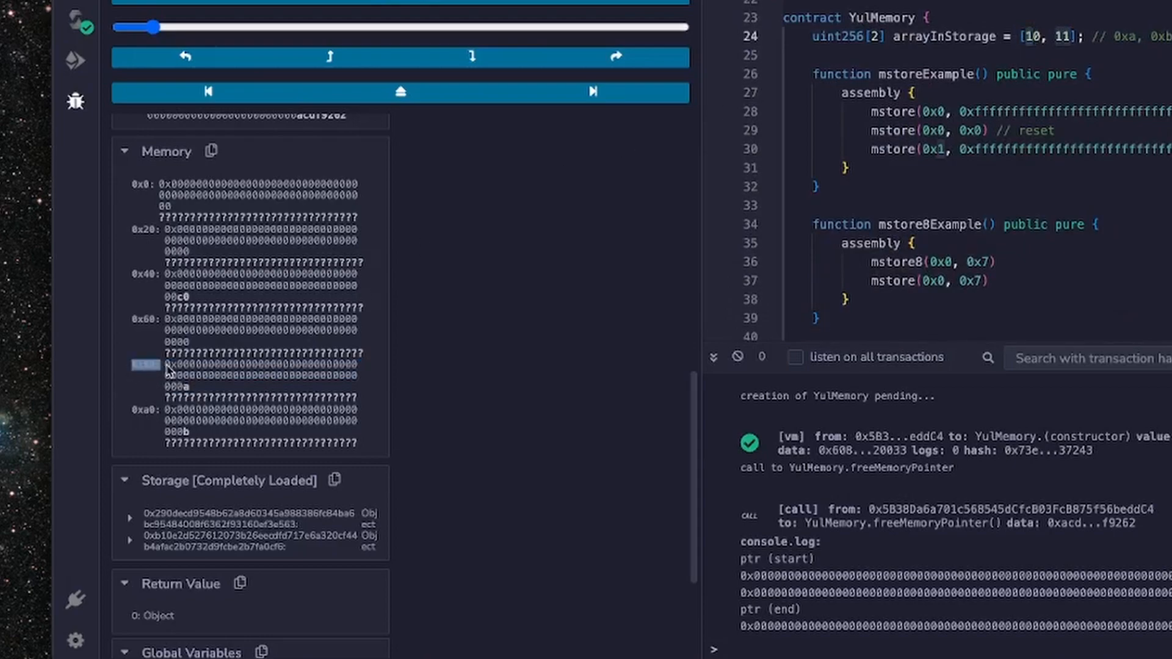
pyautogui.moveTo(177, 377)
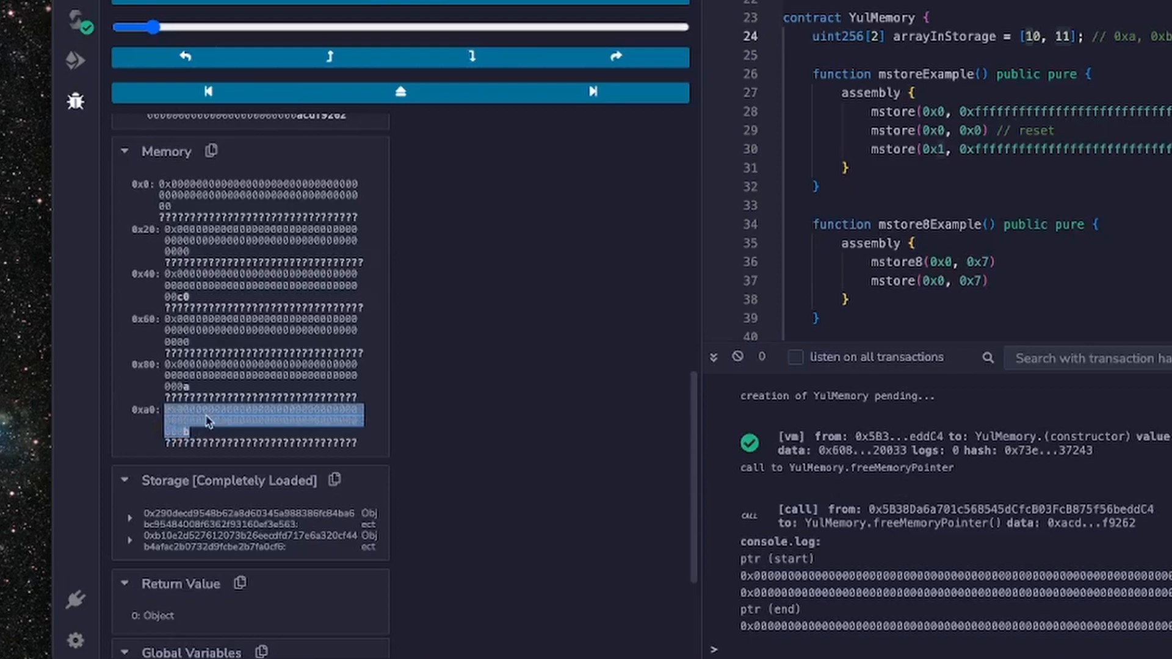
pyautogui.moveTo(198, 302)
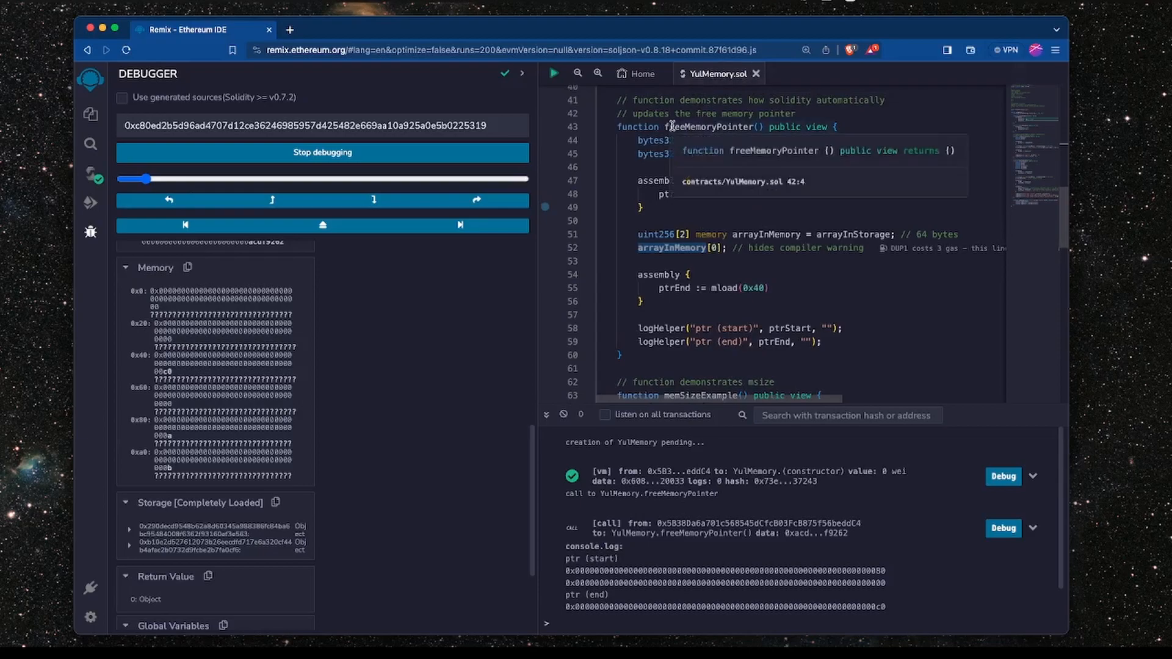
pyautogui.moveTo(683, 212)
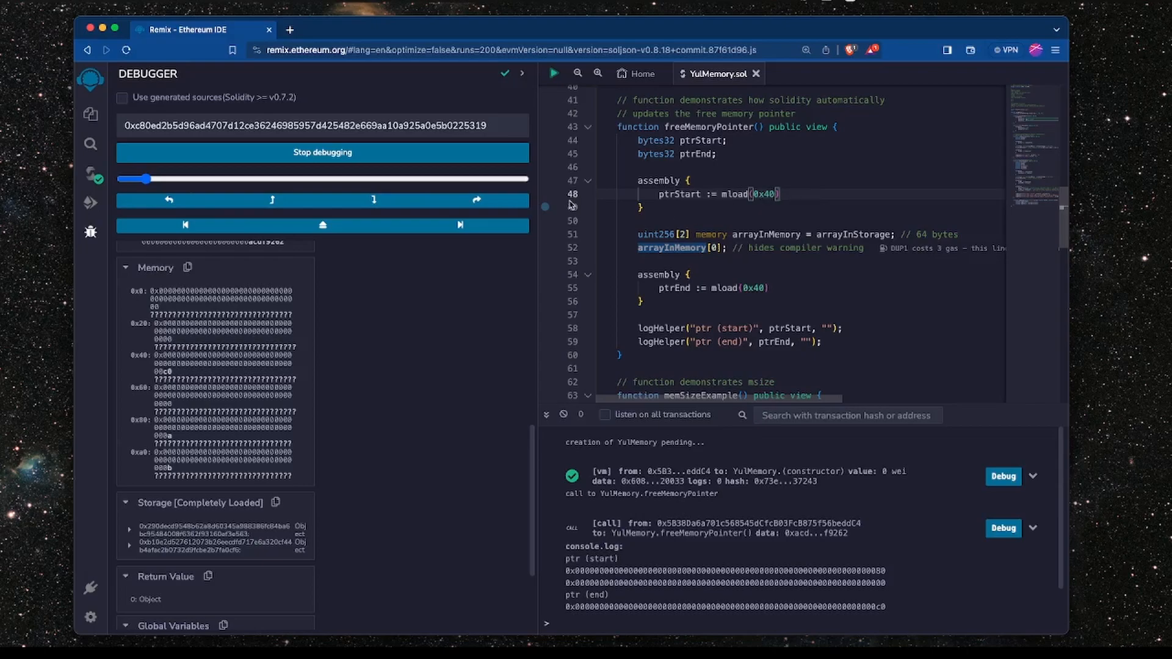
# - Stop the debugger and return to Deploy & Run Transactions at the memSizeExample function
pyautogui.click(323, 152)
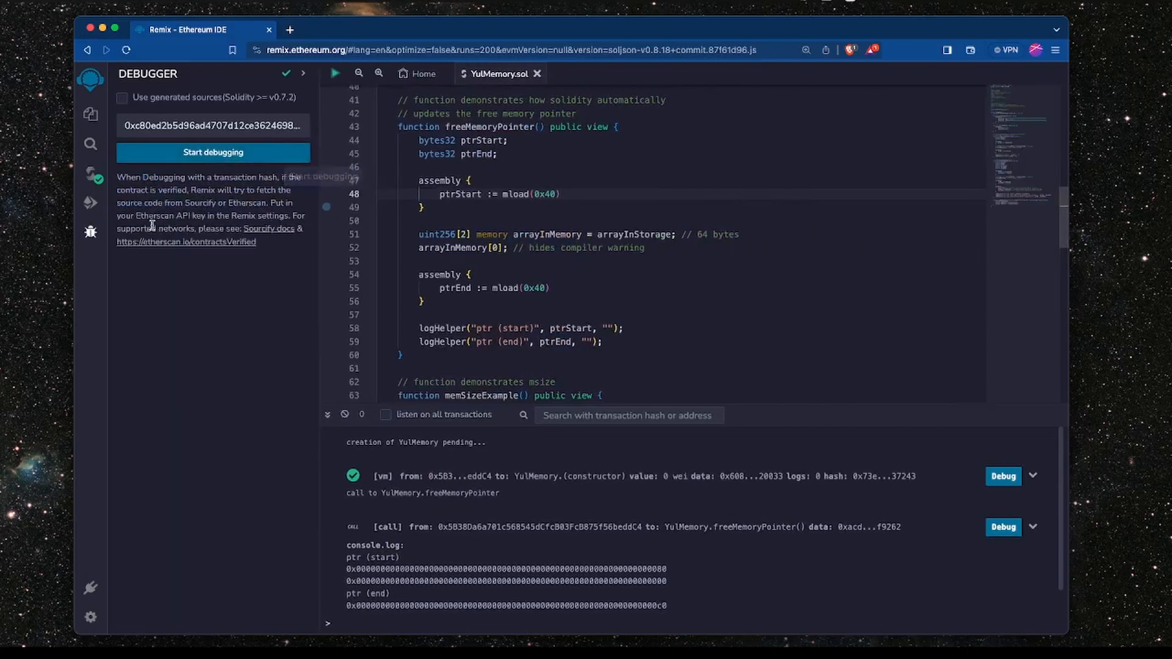
pyautogui.click(89, 173)
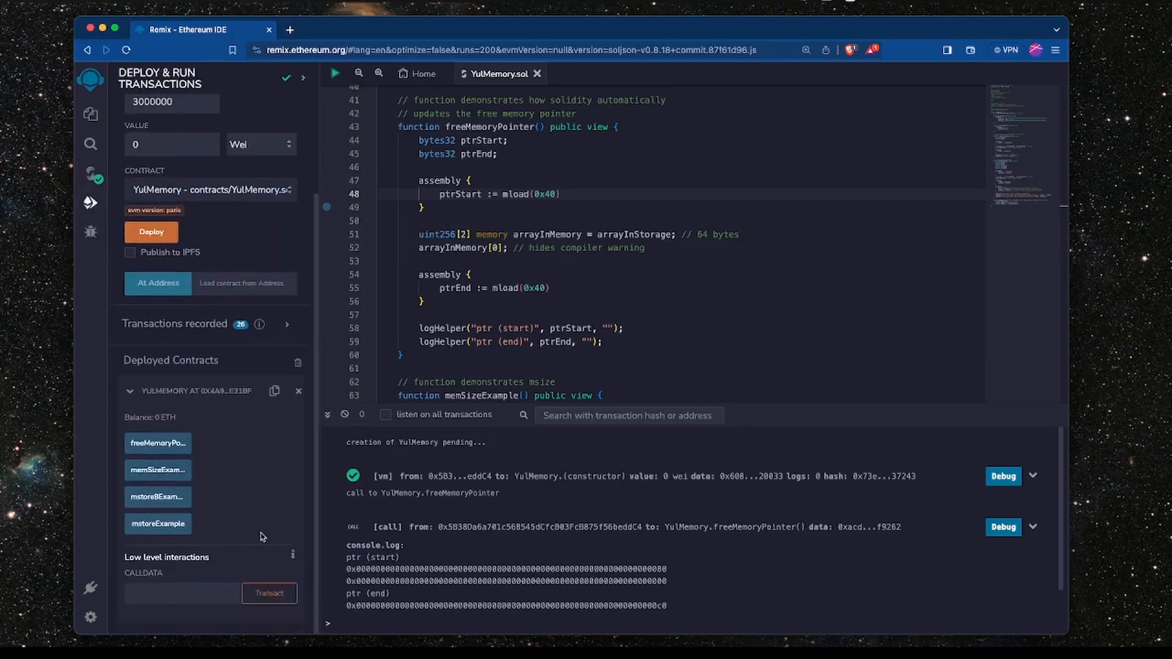
pyautogui.scroll(-3)
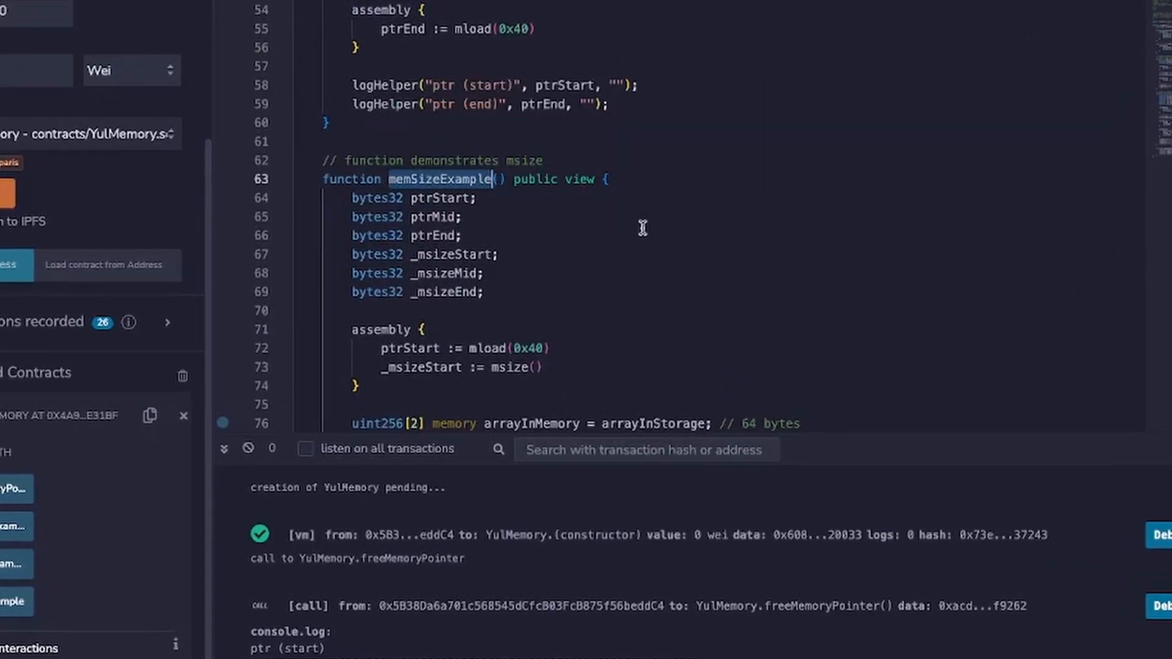
pyautogui.scroll(-3)
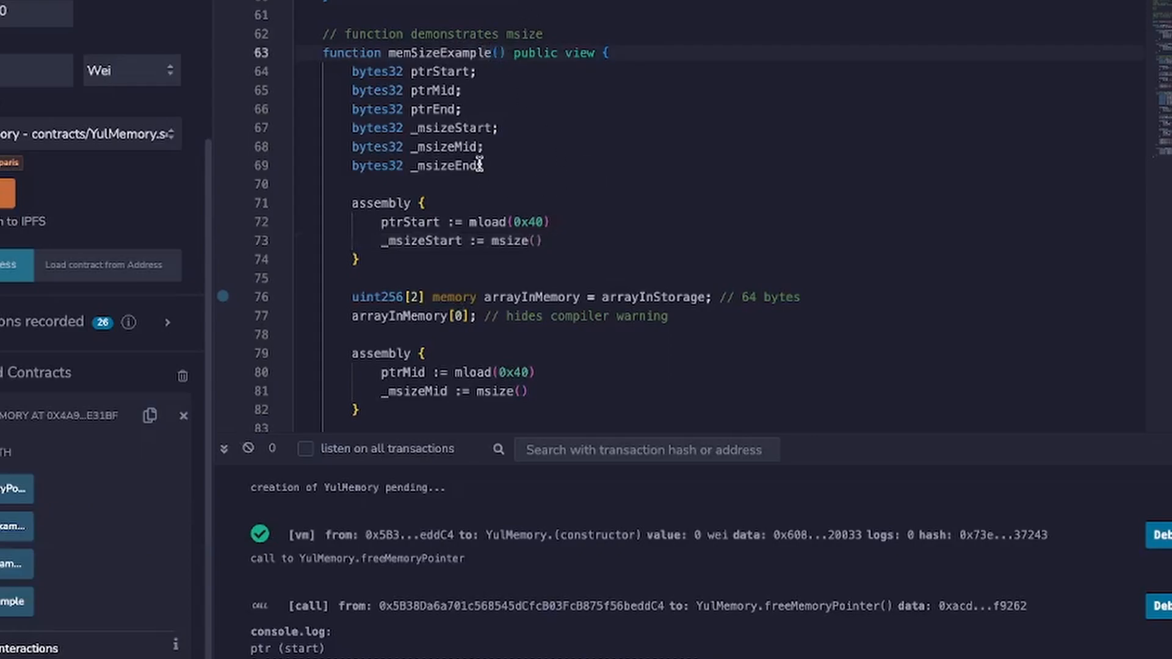
pyautogui.moveTo(347, 71); pyautogui.dragTo(484, 166)
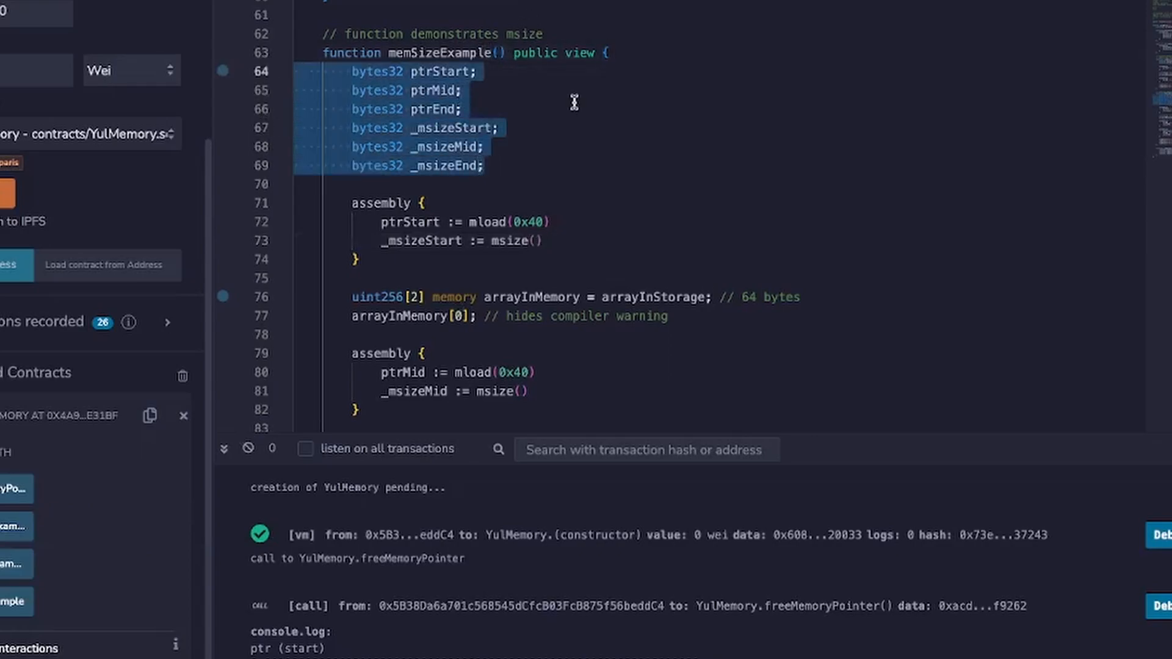
pyautogui.click(479, 71)
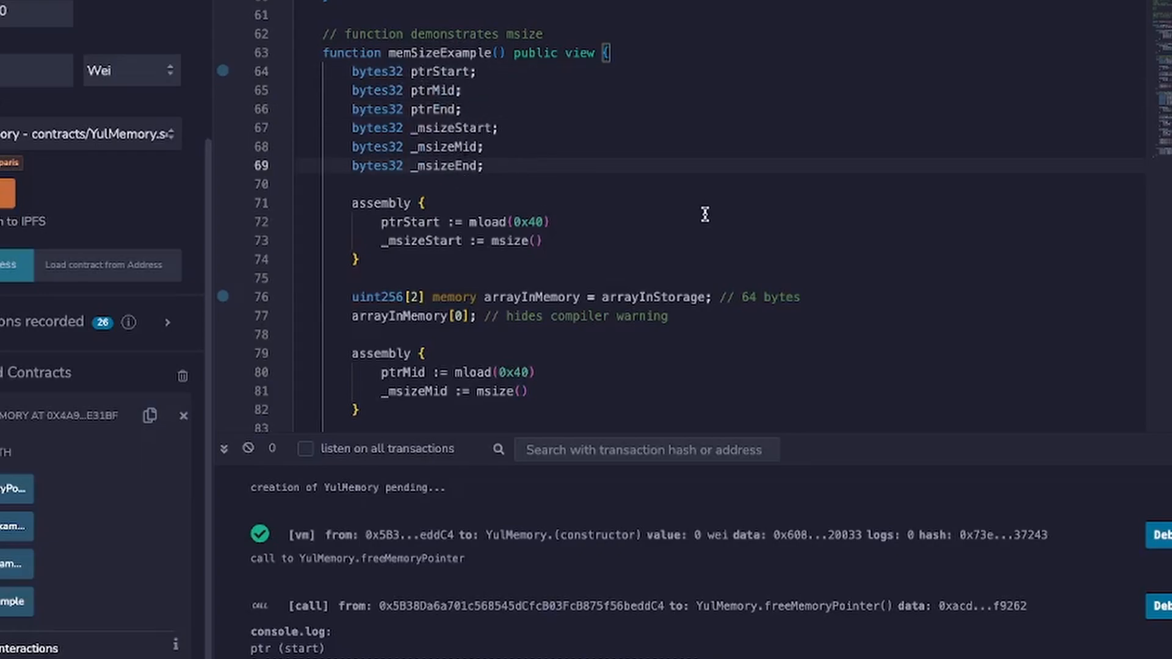
pyautogui.scroll(-3)
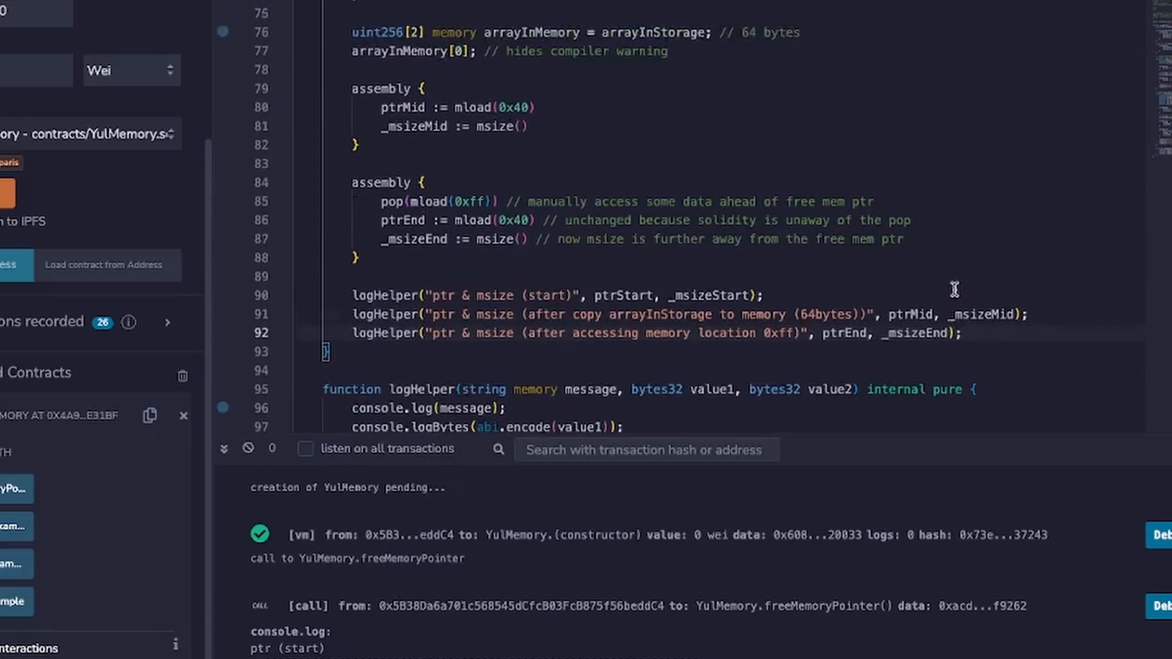
pyautogui.scroll(3)
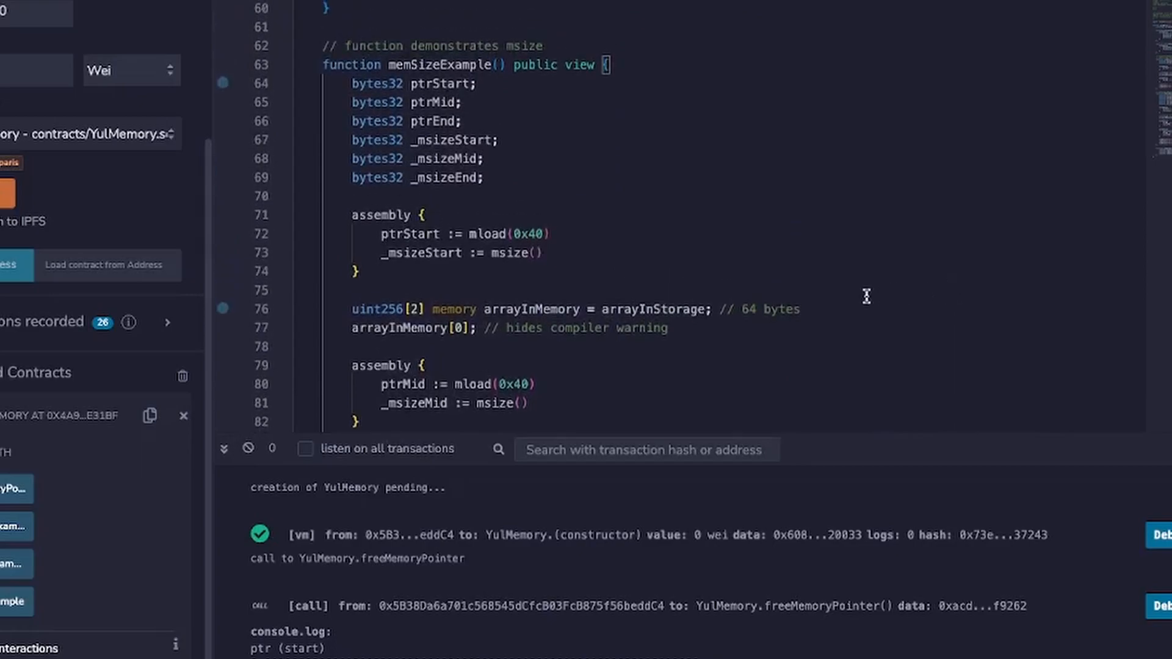
pyautogui.moveTo(374, 273)
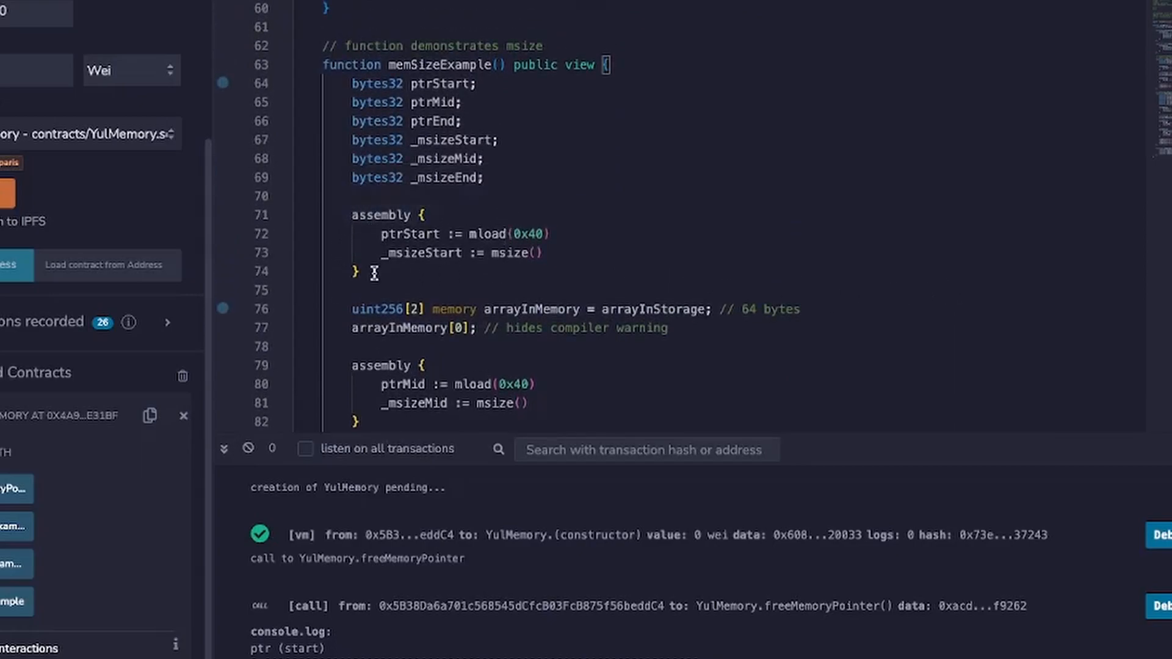
pyautogui.moveTo(381, 215)
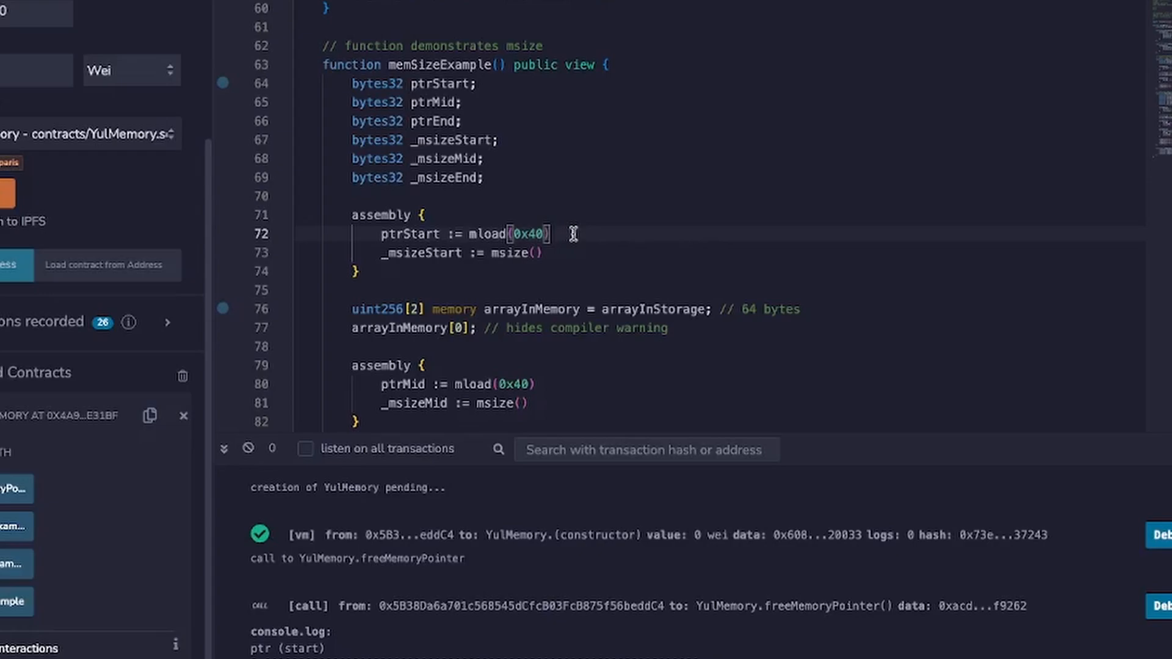
pyautogui.doubleClick(410, 233)
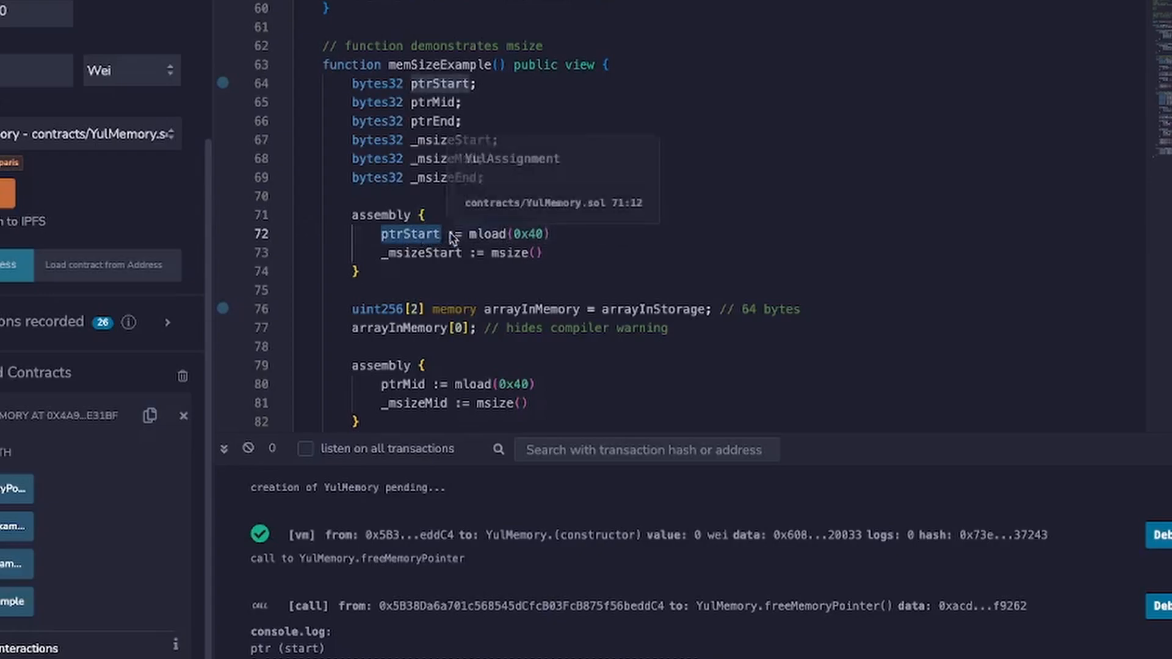
pyautogui.moveTo(559, 254)
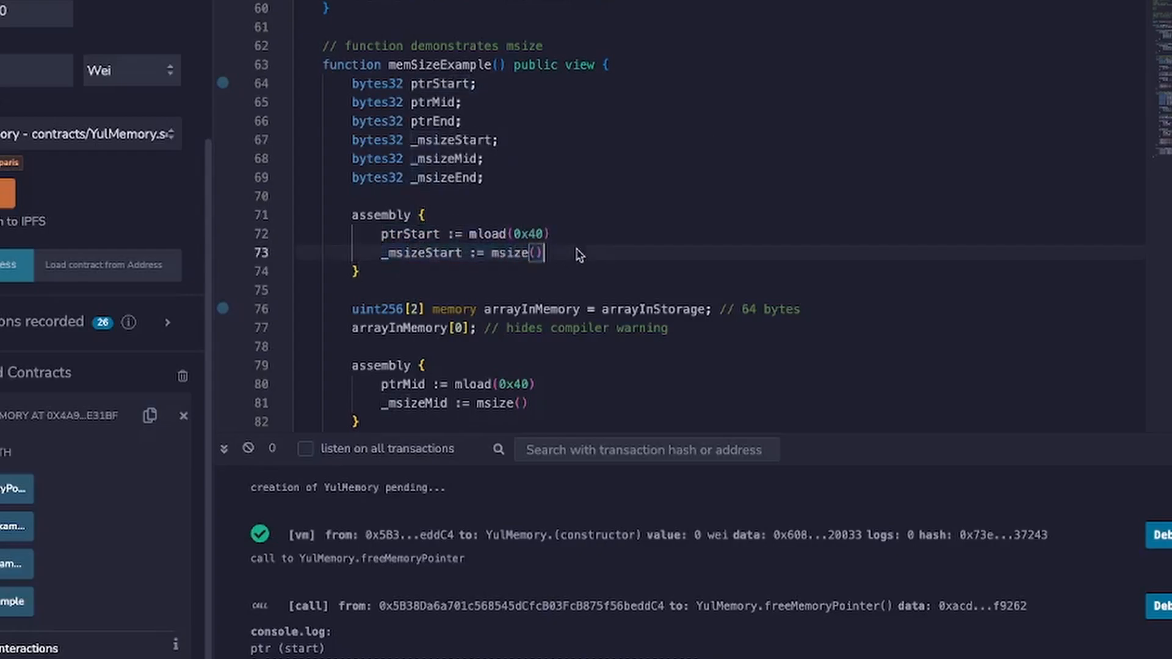
pyautogui.doubleClick(421, 253)
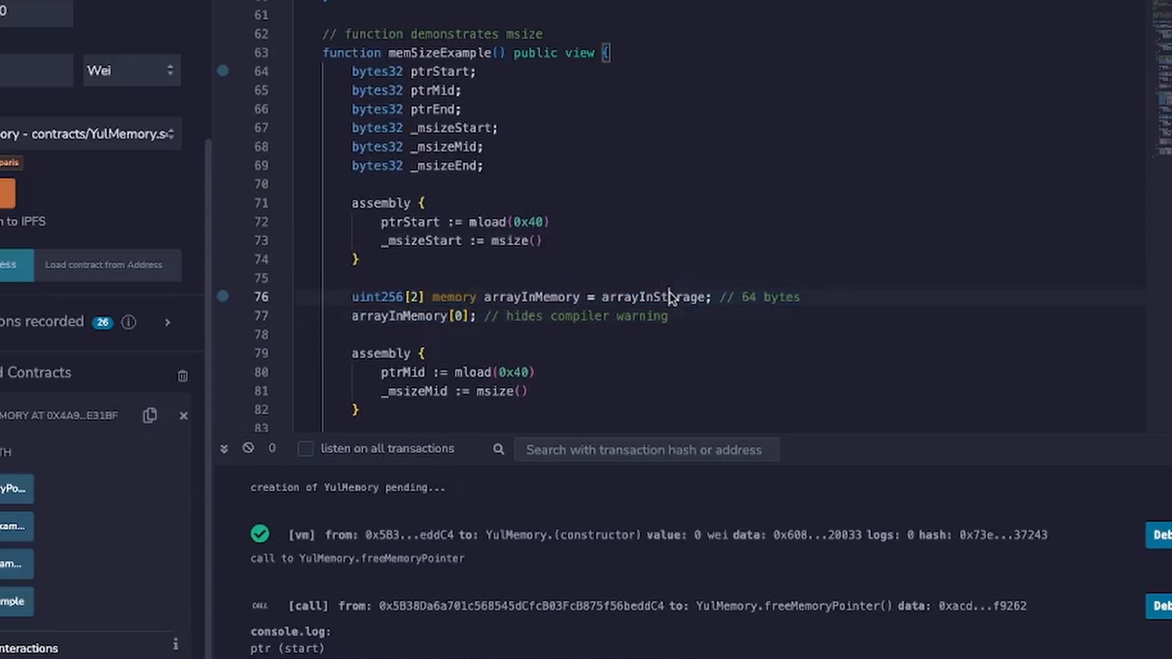
pyautogui.doubleClick(531, 297)
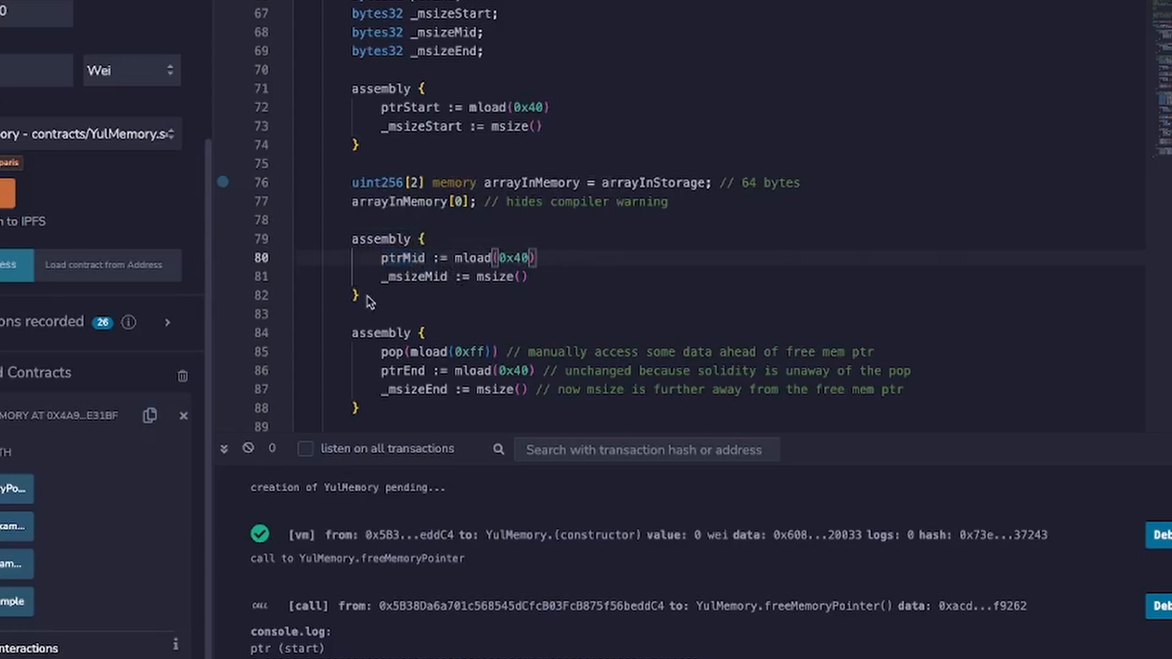
pyautogui.moveTo(745, 293)
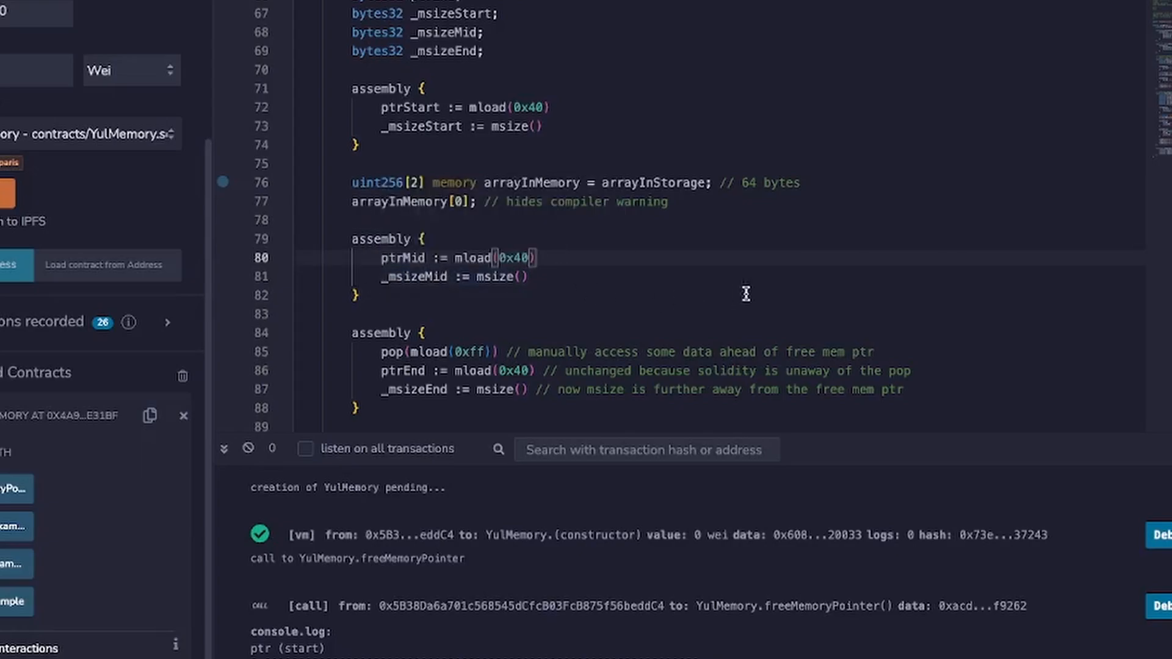
pyautogui.moveTo(752, 188)
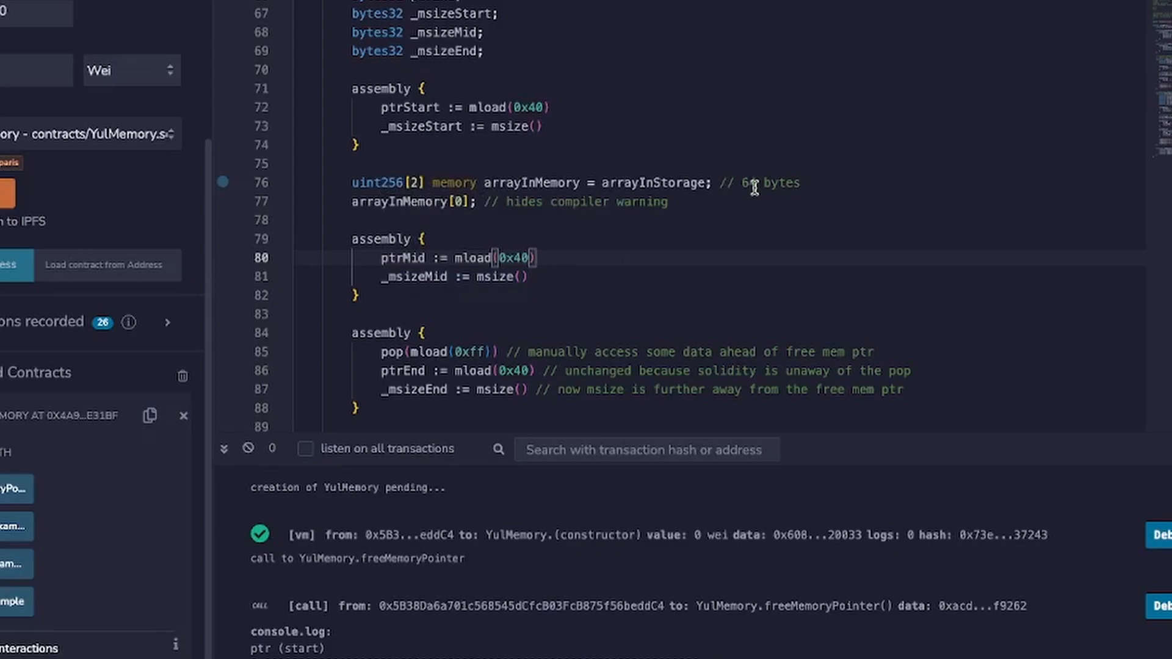
pyautogui.doubleClick(412, 276)
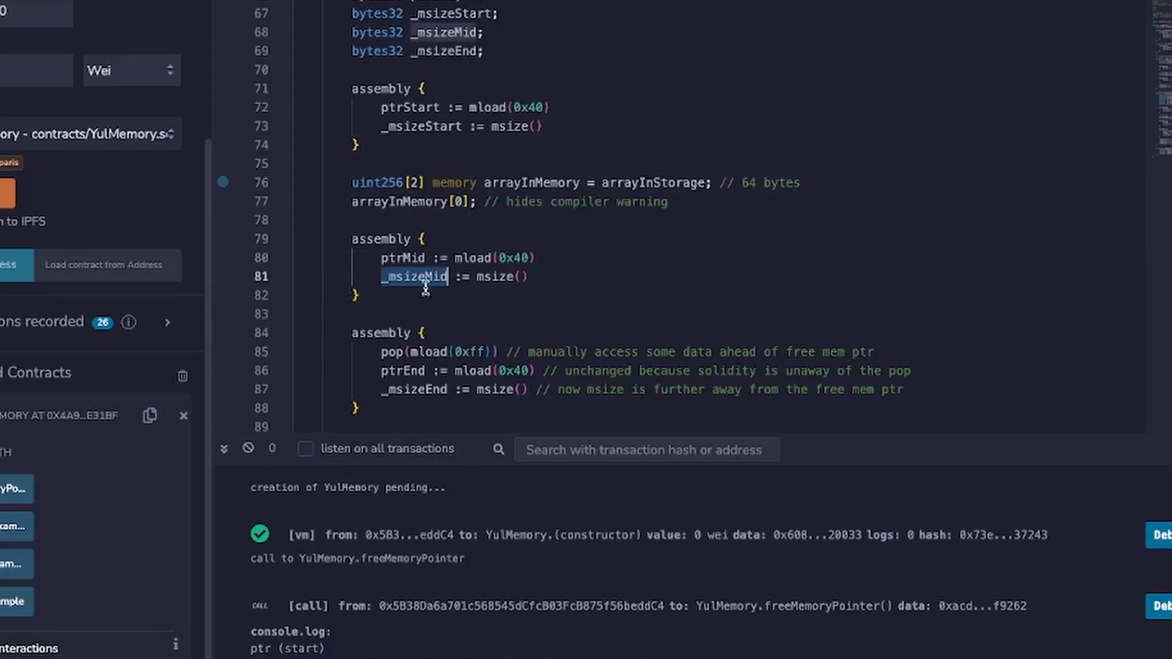
pyautogui.scroll(-3)
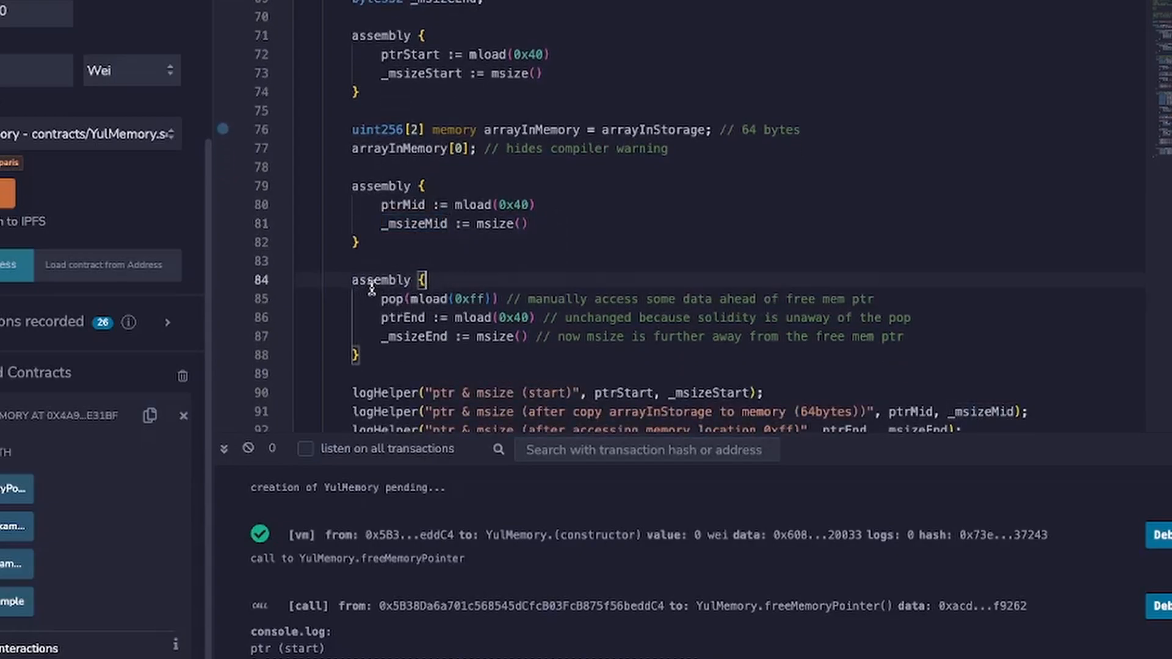
pyautogui.moveTo(383, 280)
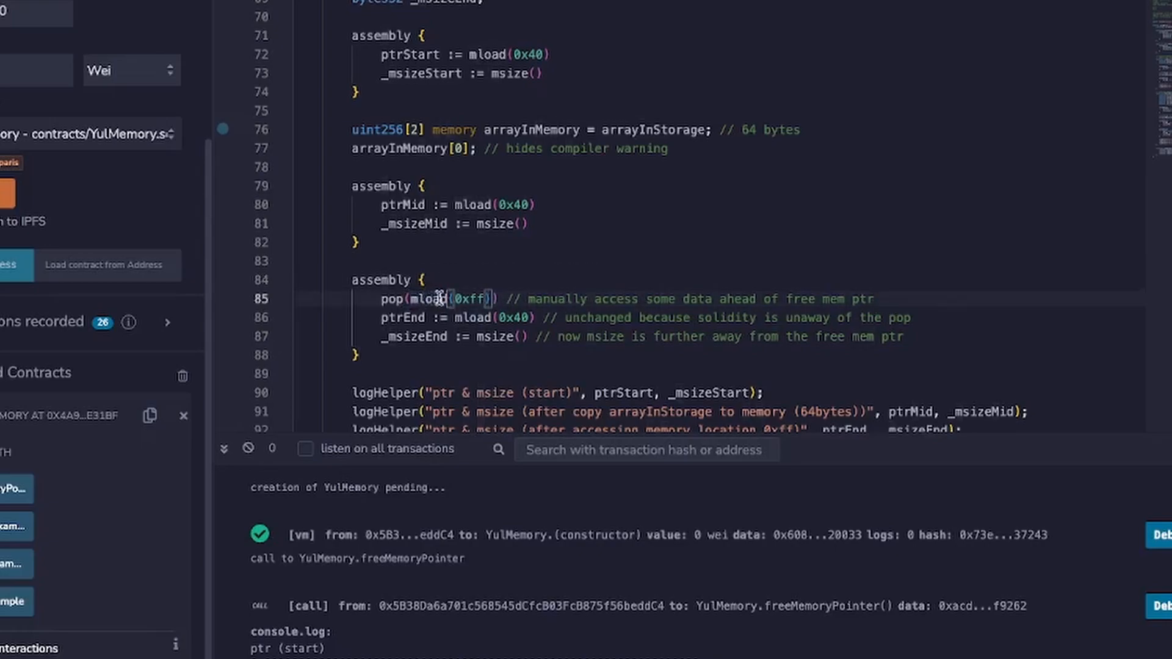
pyautogui.doubleClick(470, 299)
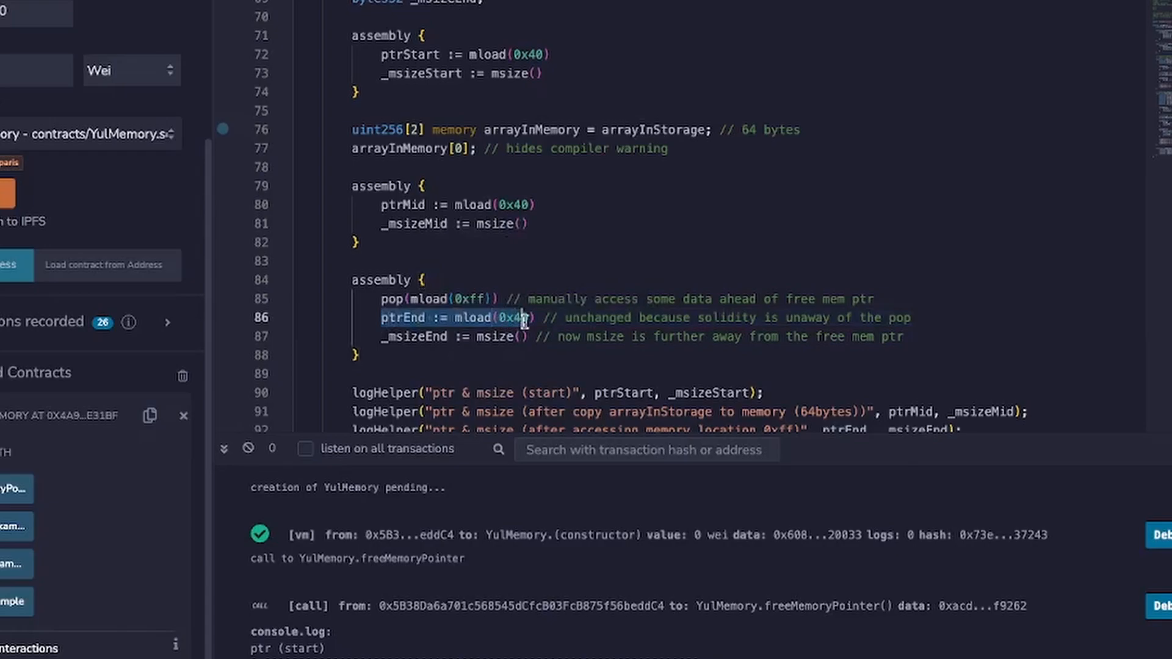
pyautogui.moveTo(523, 317)
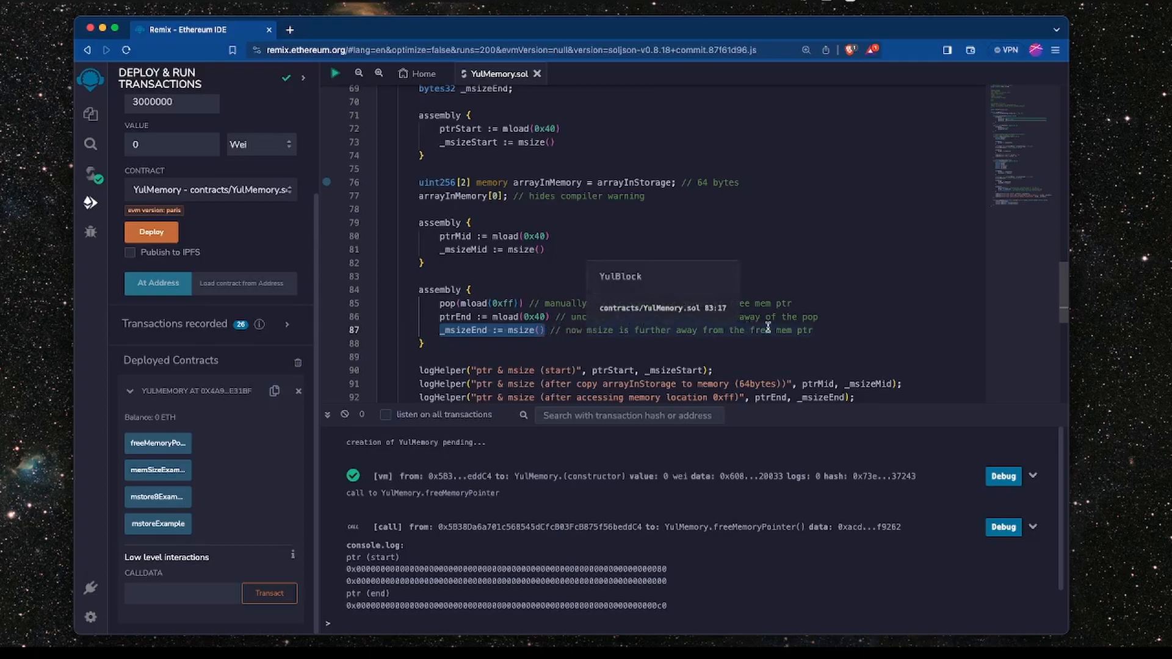
pyautogui.moveTo(158, 496)
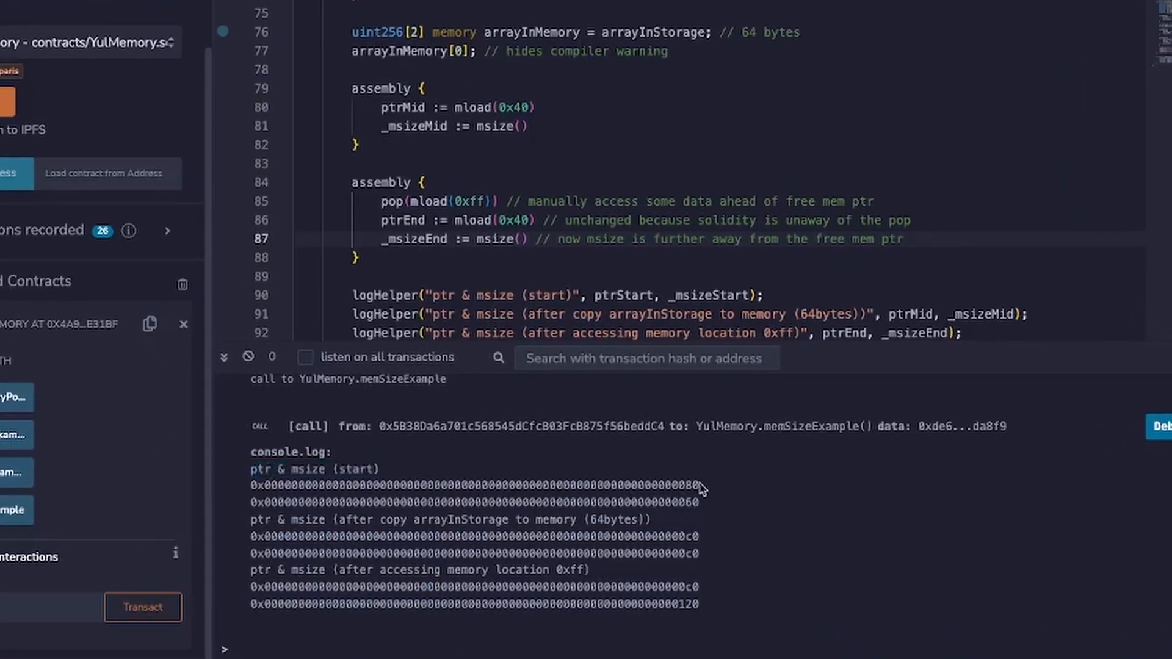
# - Inspect memSizeExample's logs: pointer 0x80 and msize 0x60 at start, 0xc0 after copy, msize 0x120 after reading 0xff
pyautogui.doubleClick(689, 484)
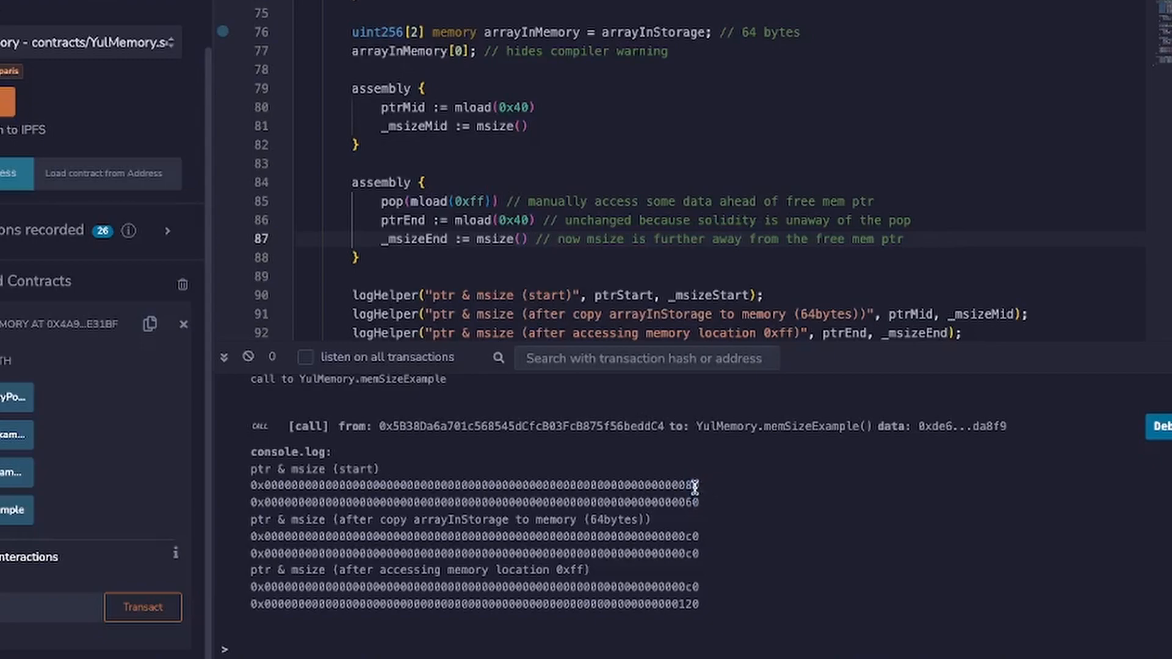
pyautogui.moveTo(719, 492)
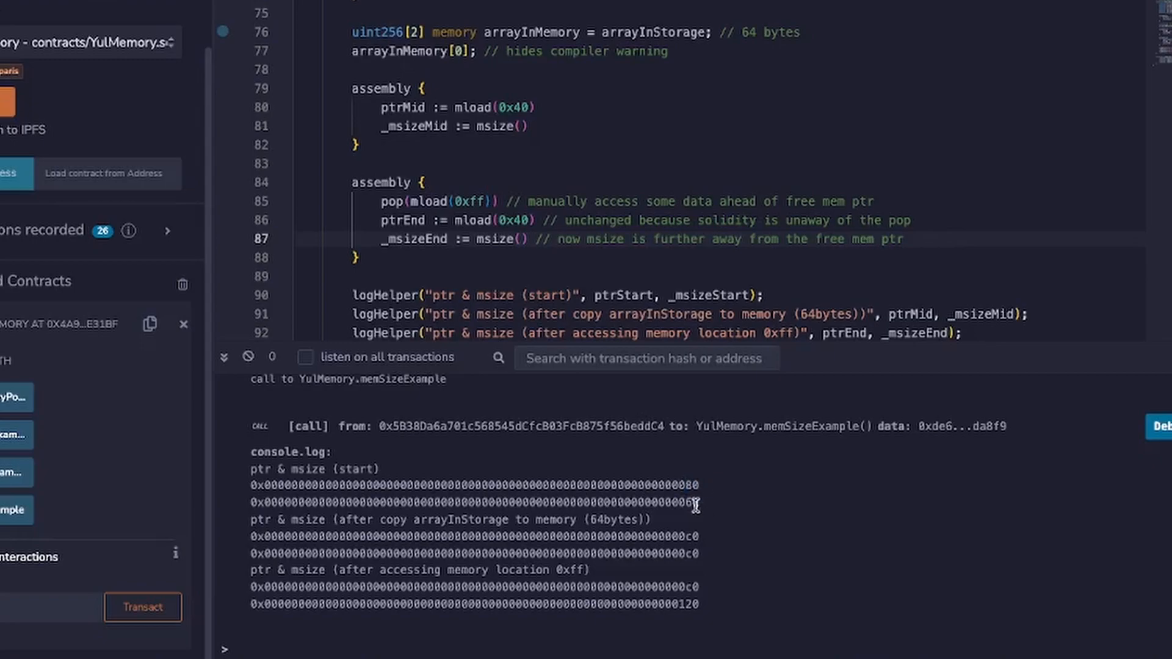
pyautogui.doubleClick(687, 501)
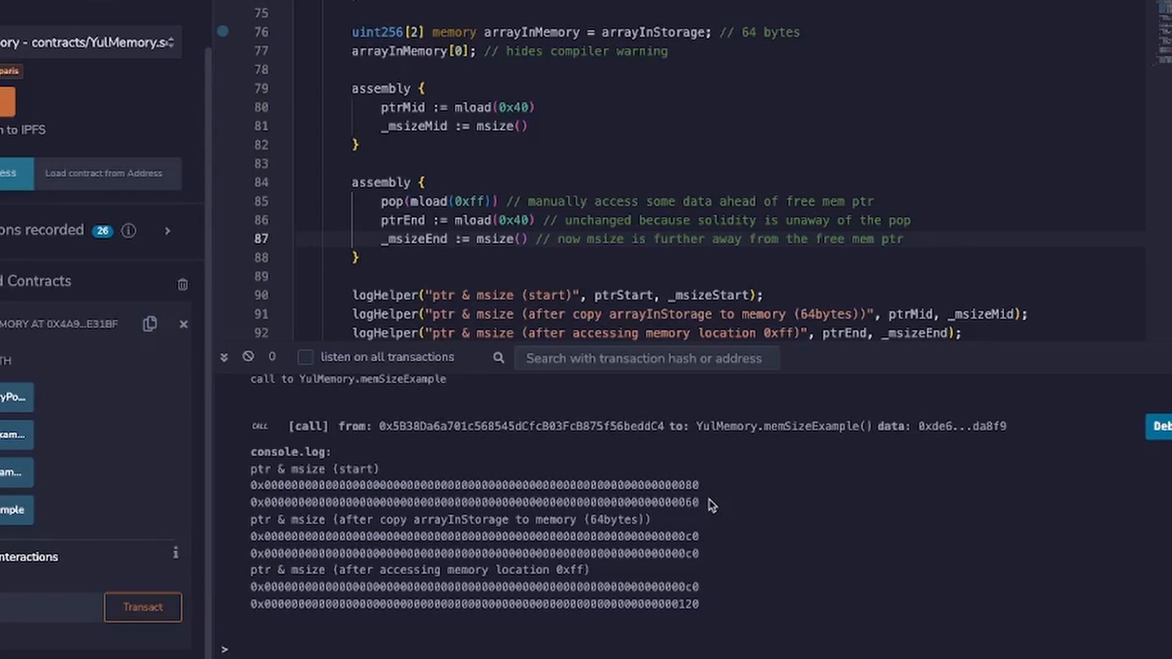
pyautogui.moveTo(702, 502)
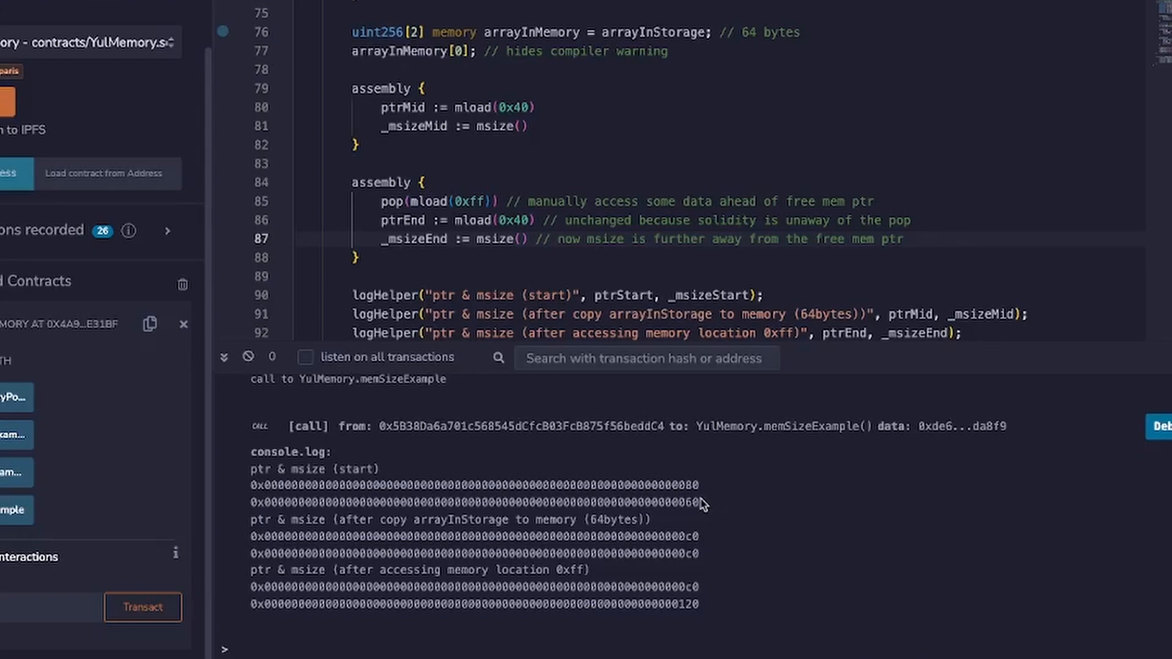
pyautogui.moveTo(697, 480)
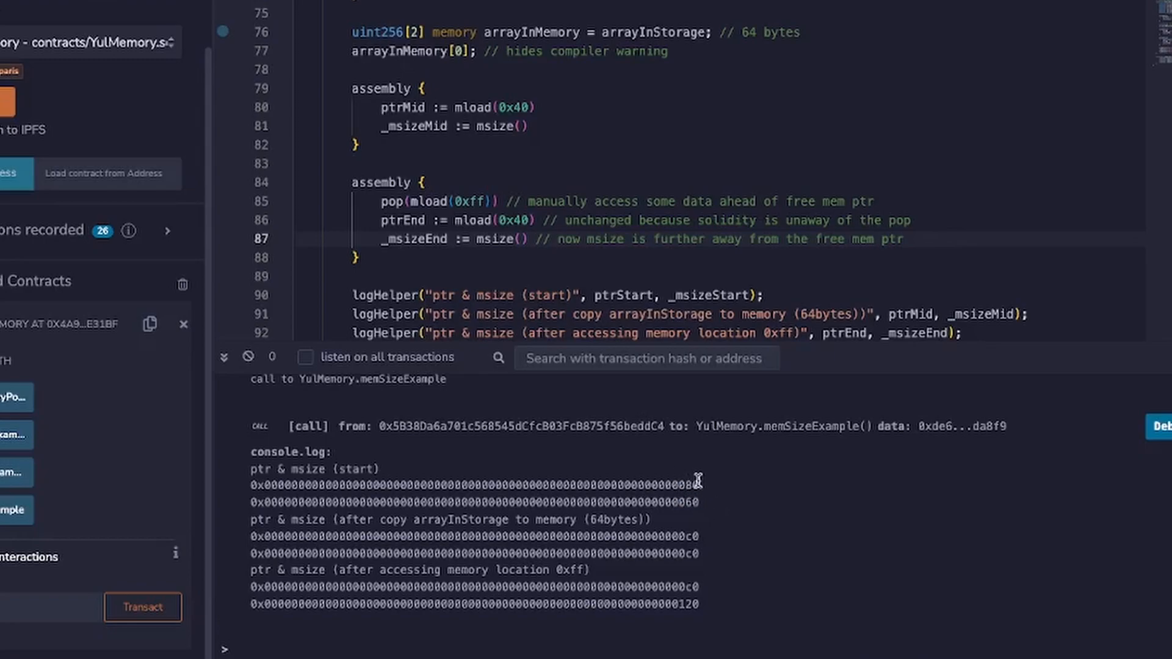
pyautogui.moveTo(250, 526)
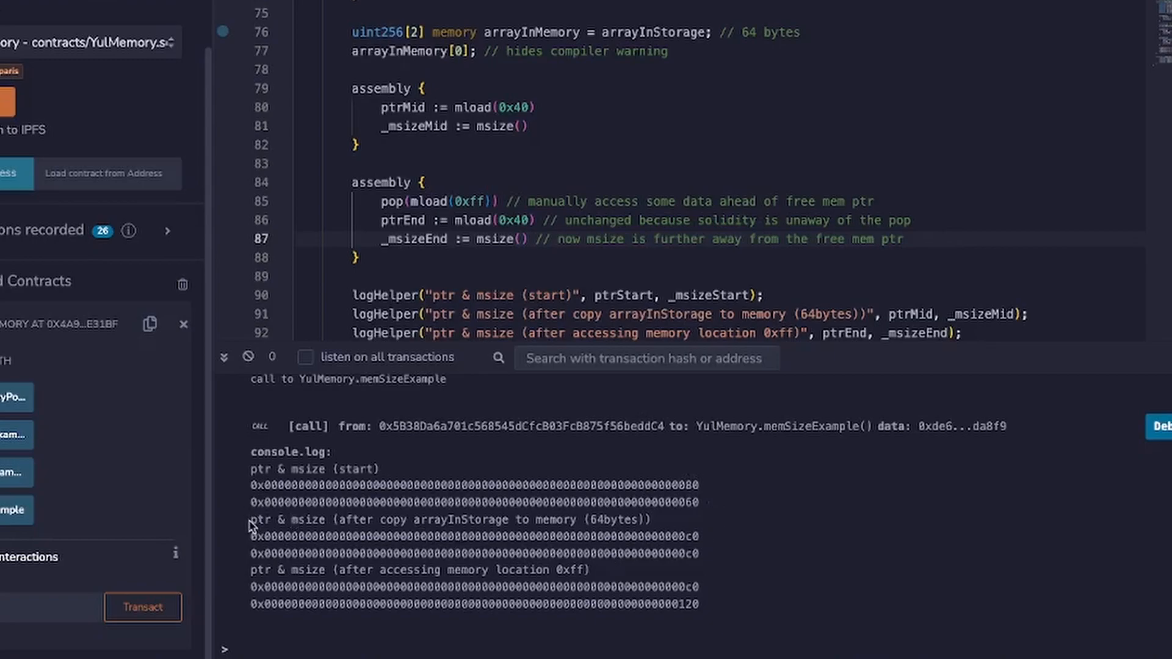
pyautogui.moveTo(252, 519); pyautogui.dragTo(696, 555)
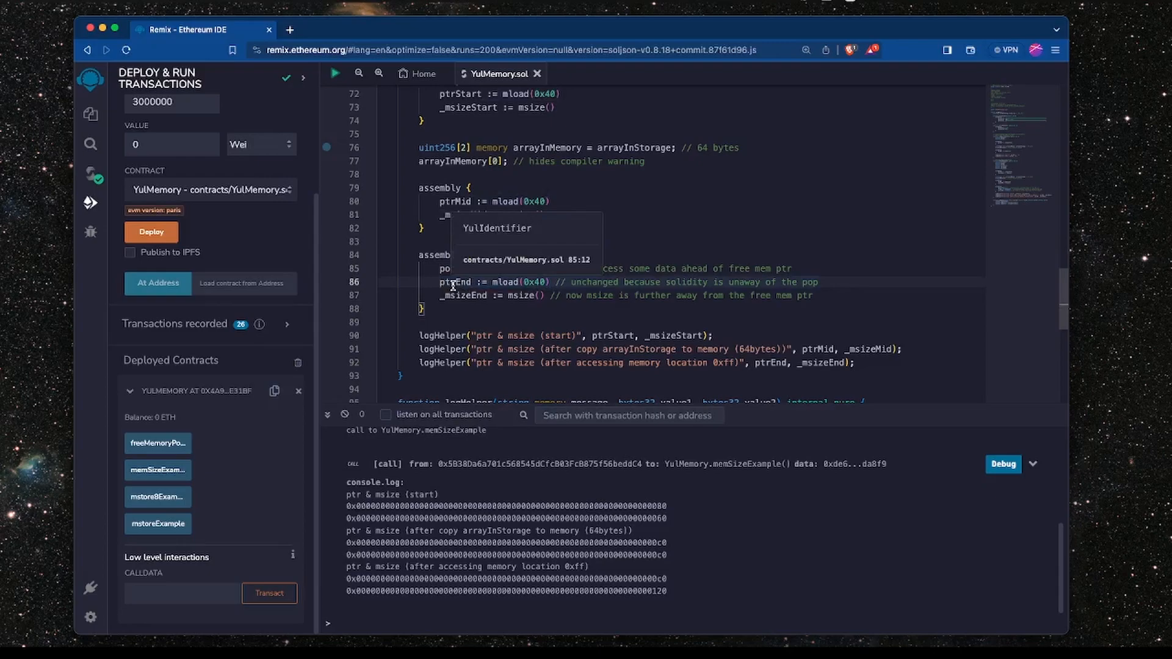
pyautogui.moveTo(545, 170)
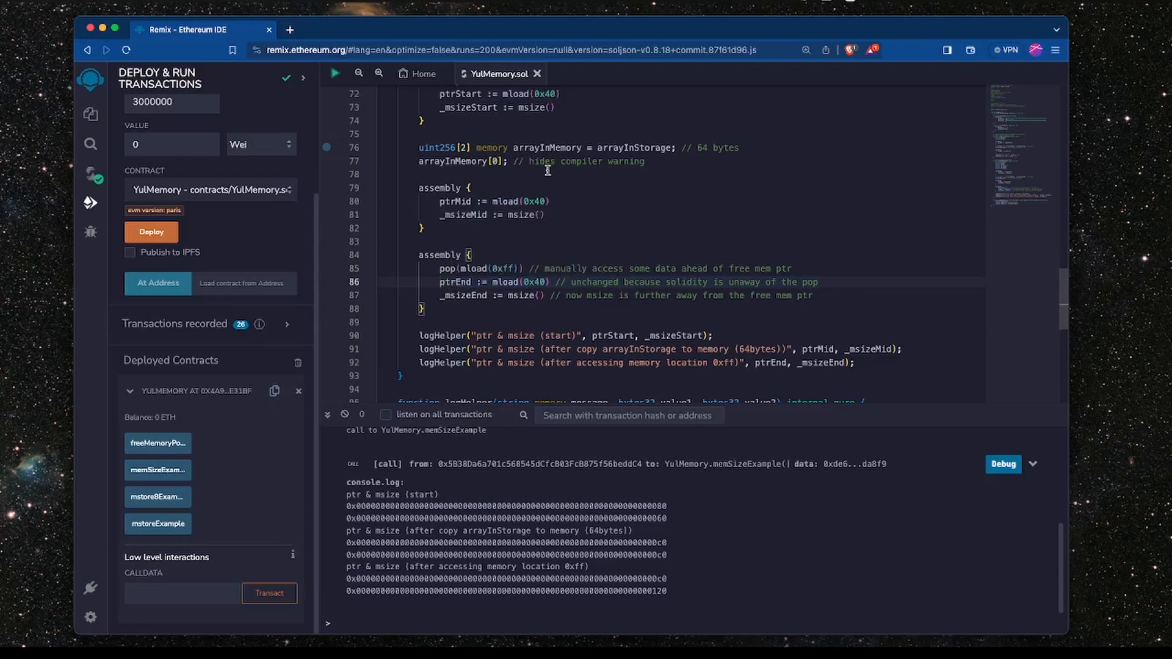
pyautogui.moveTo(419, 147); pyautogui.dragTo(645, 160)
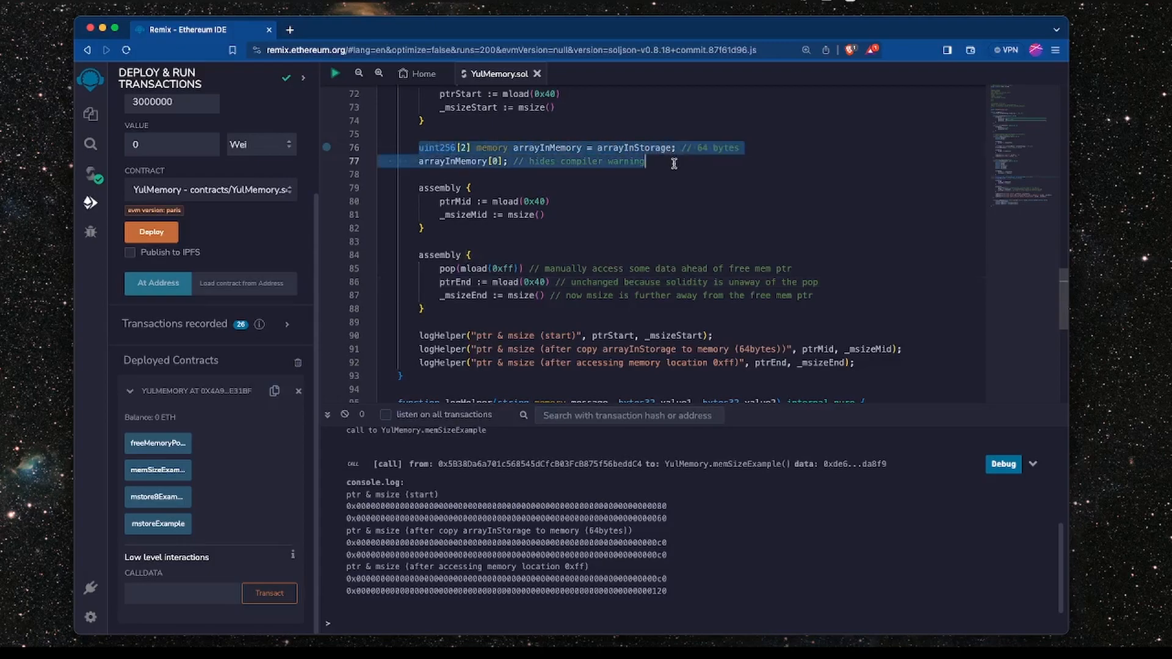